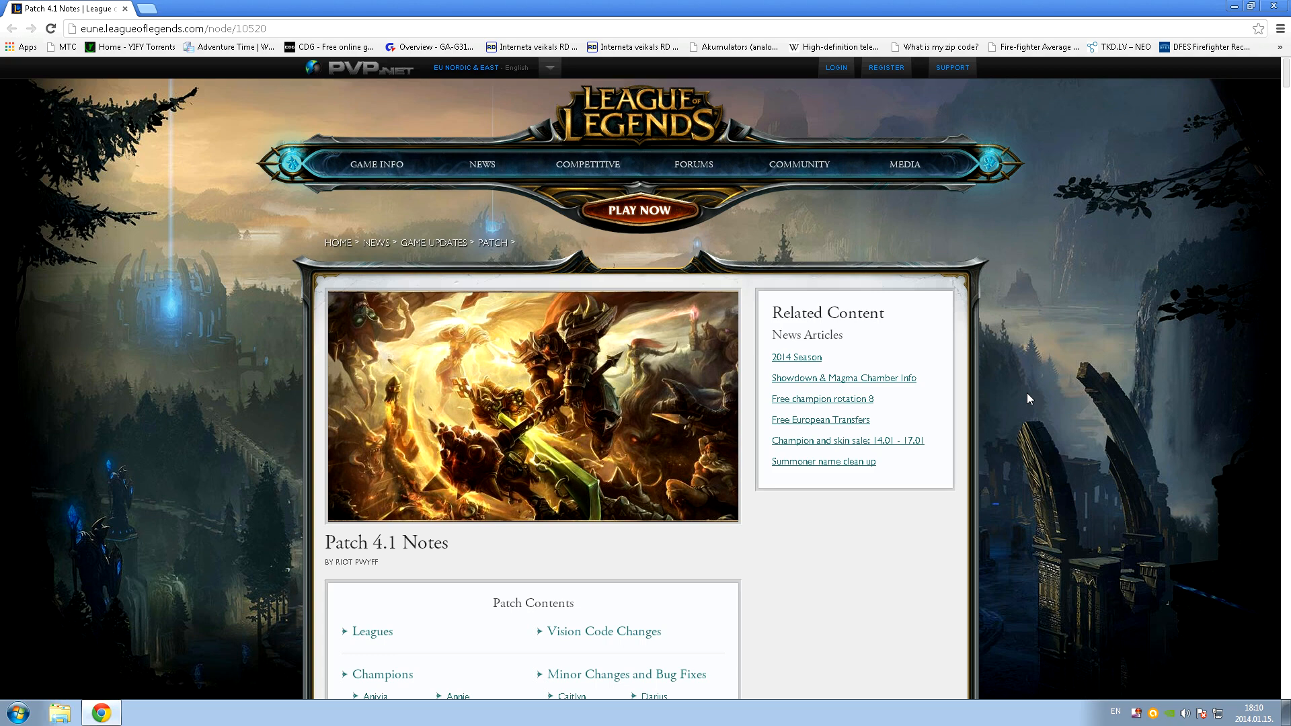
mouse_move(670, 334)
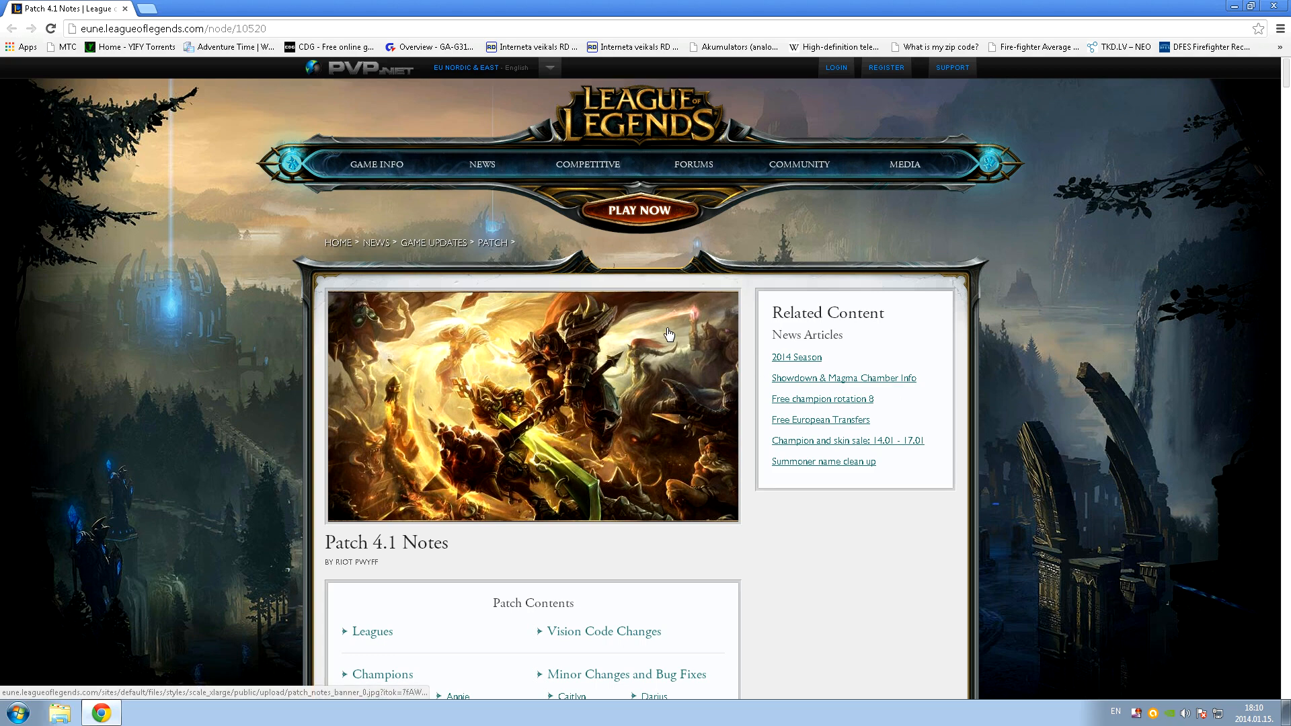
mouse_move(659, 315)
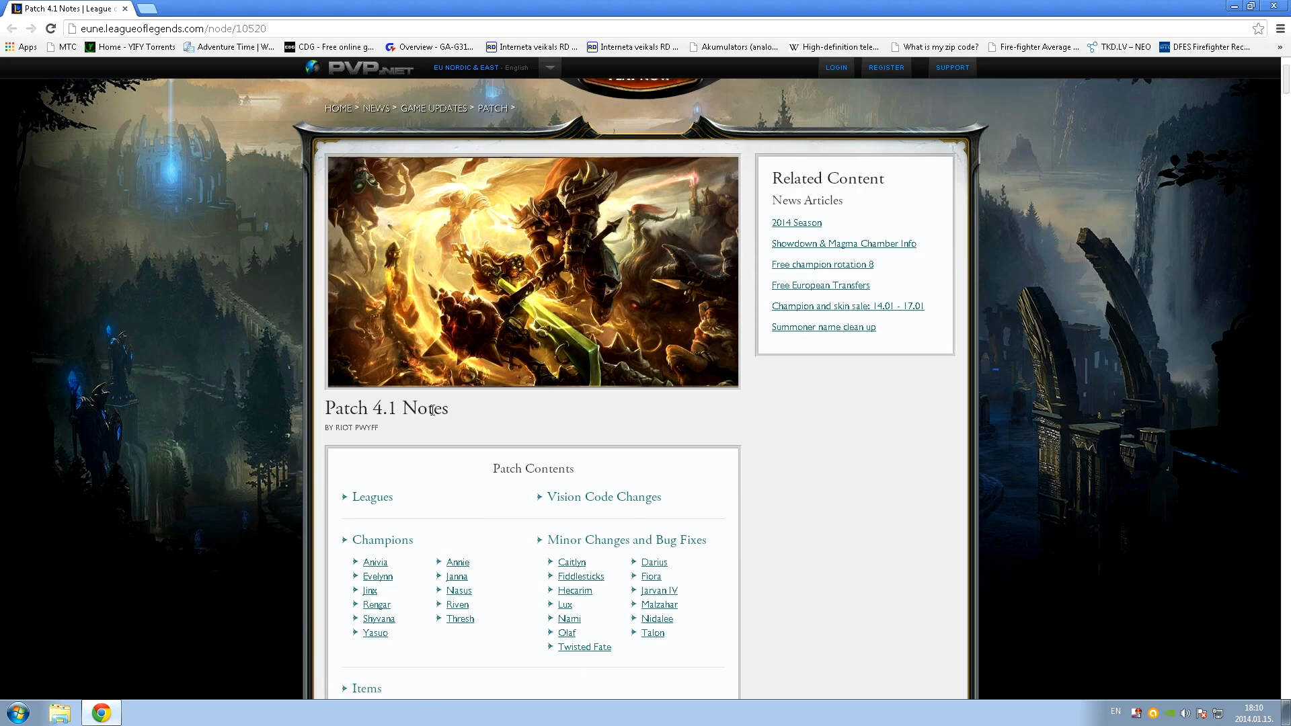
- Scroll the Champions section down past Anivia to Annie's changes
scroll(down, 3)
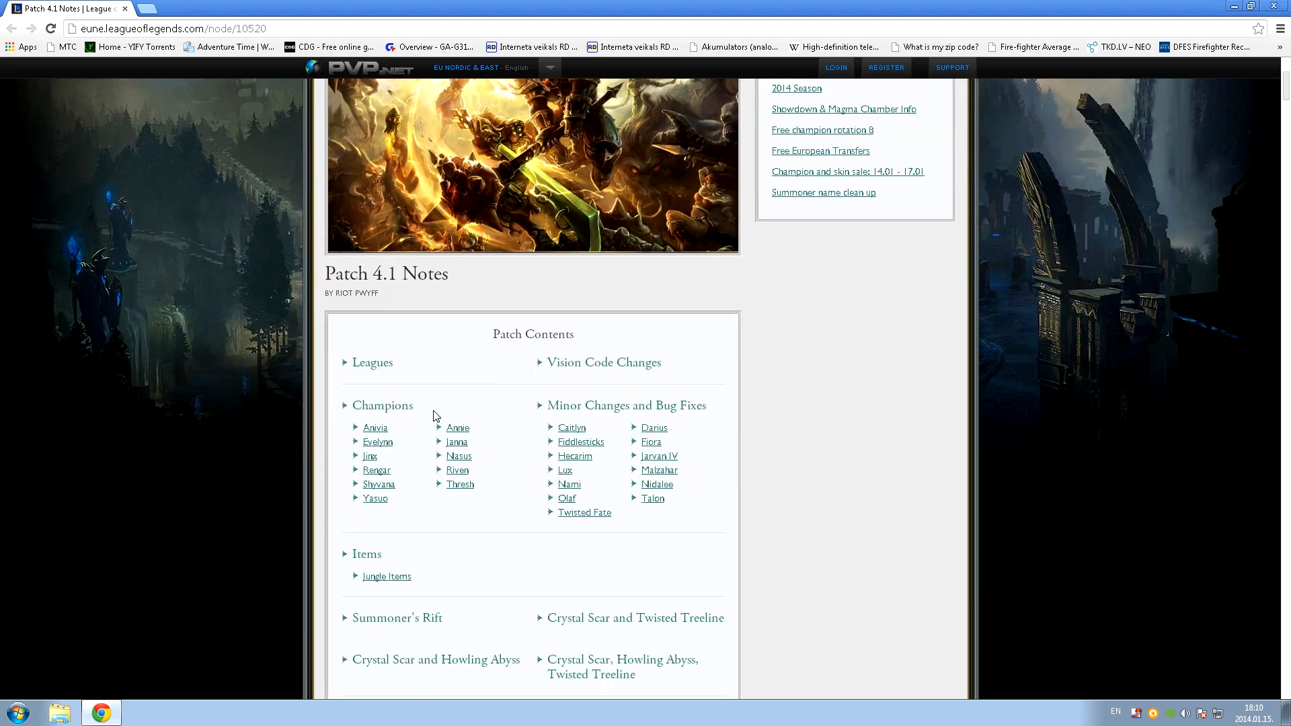
scroll(up, 3)
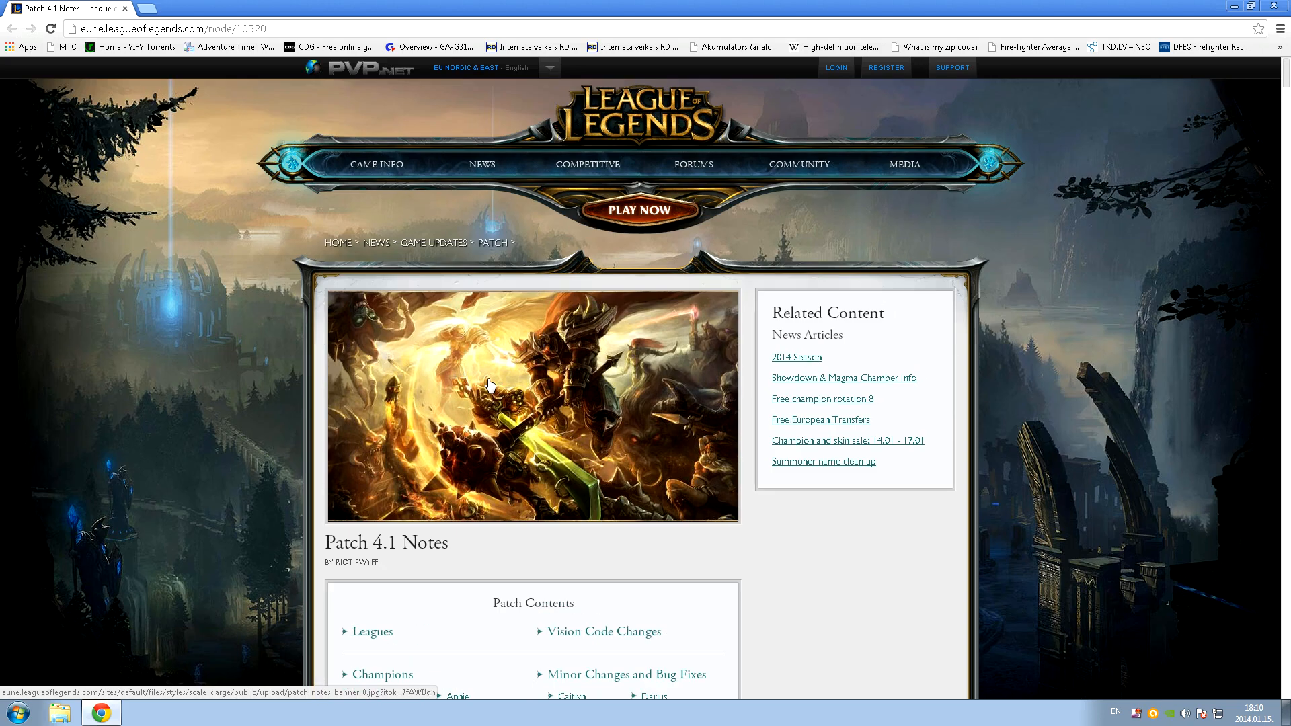
mouse_move(502, 380)
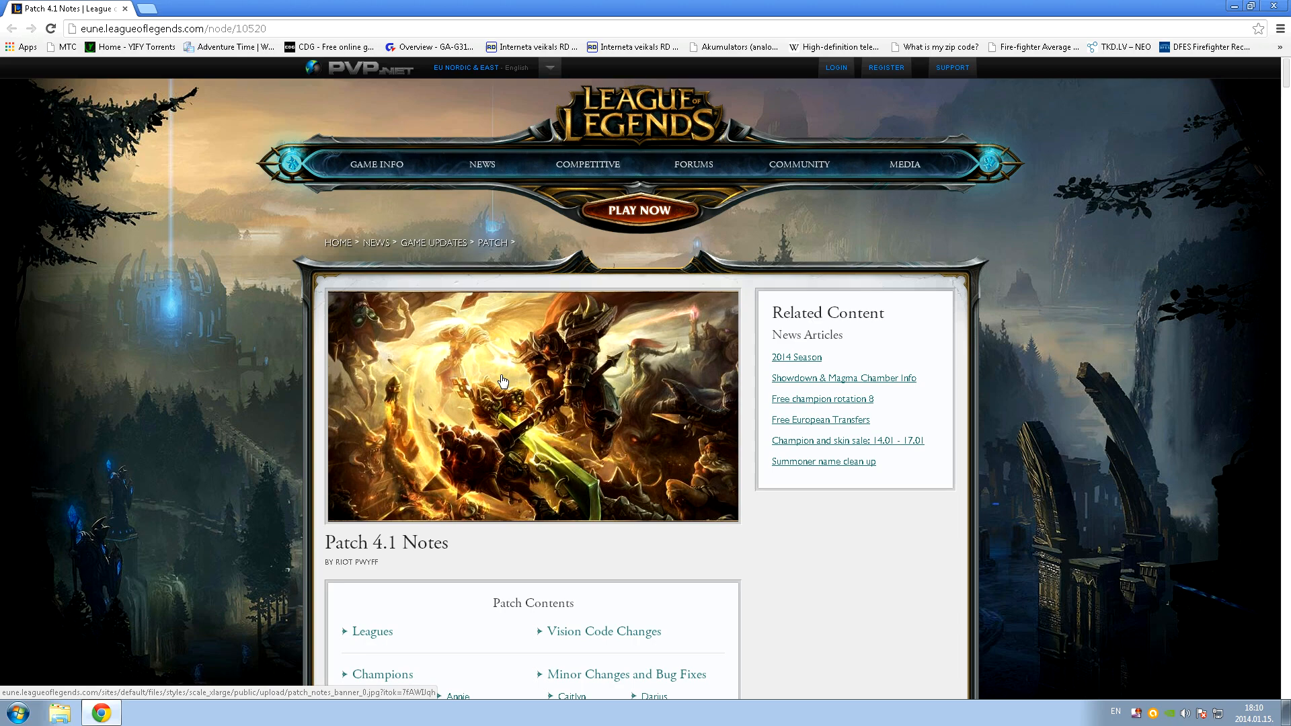
scroll(down, 3)
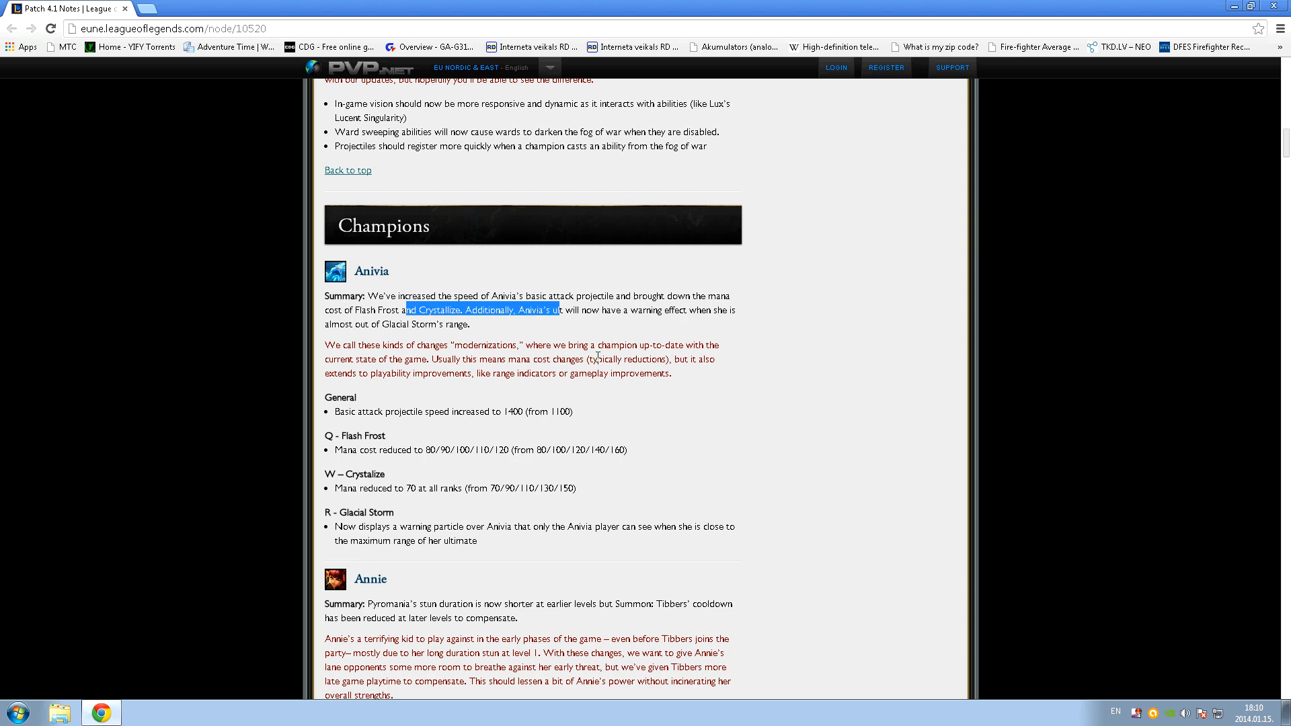
scroll(down, 3)
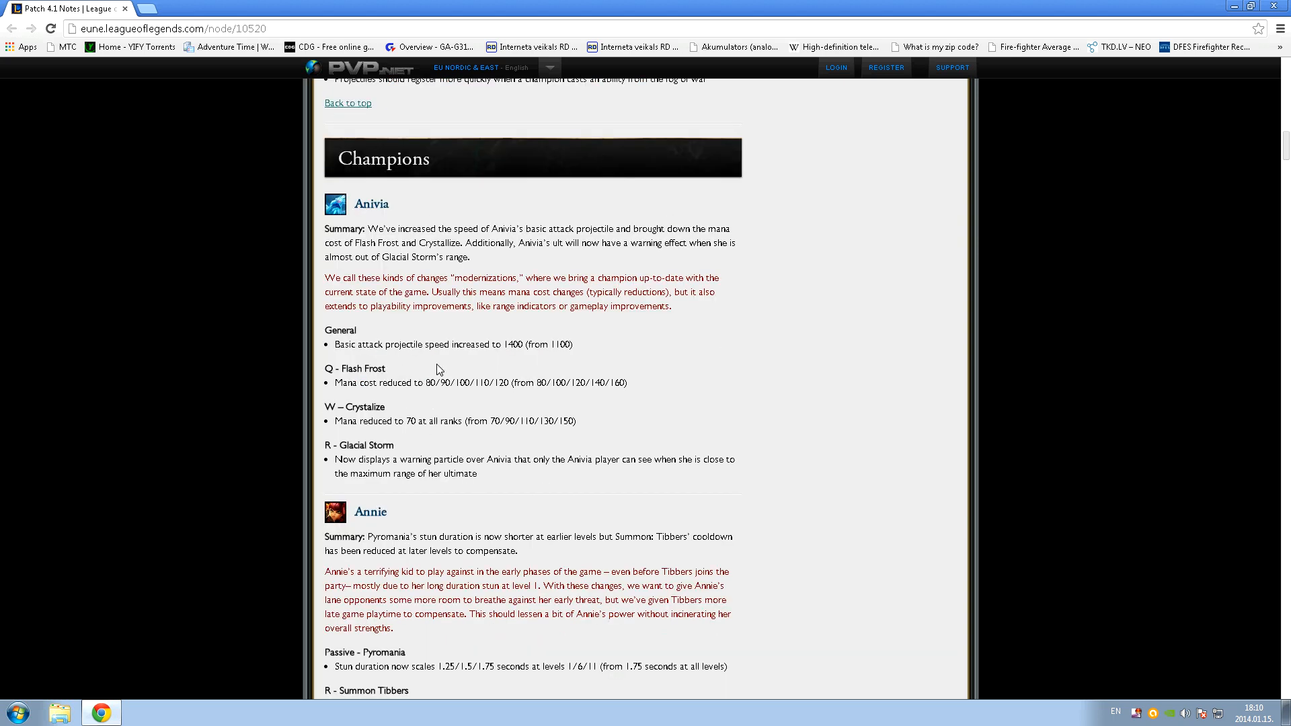
scroll(down, 3)
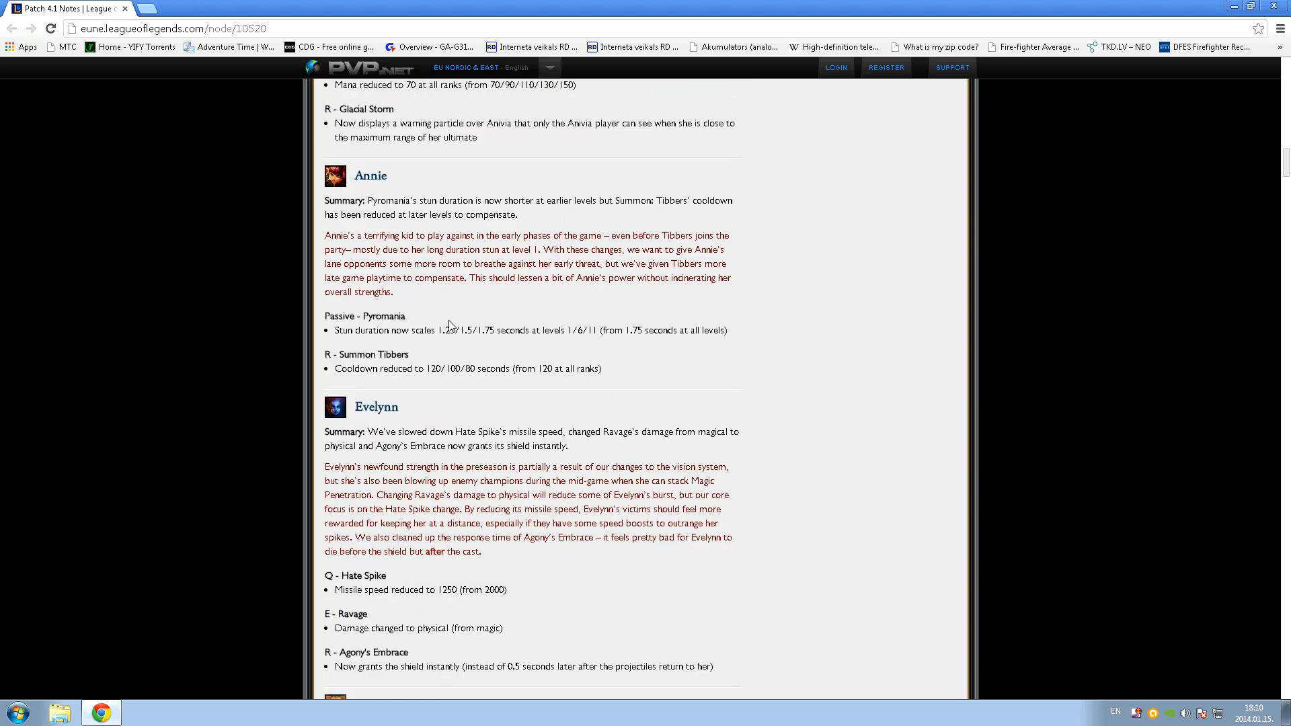
- Briefly highlight Annie's Summon Tibbers cooldown change, then scroll on to Jinx and Nasus
drag(397, 369, 601, 369)
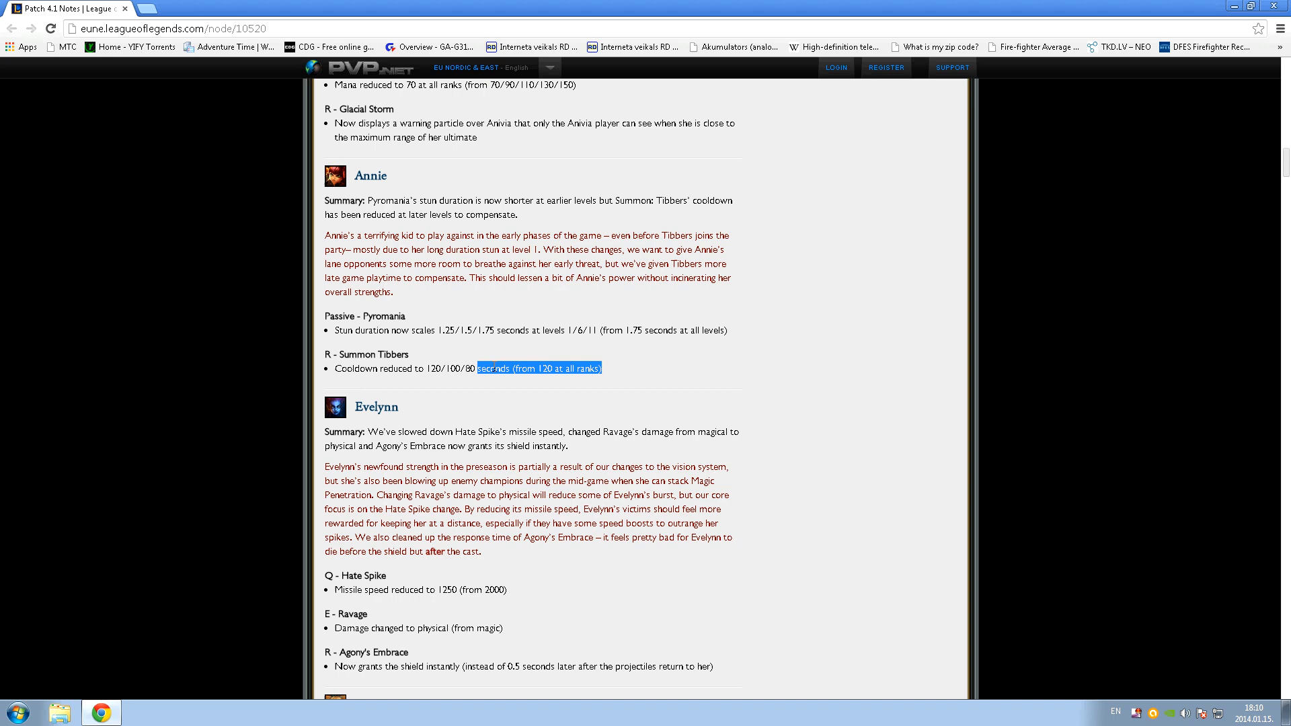
click(418, 373)
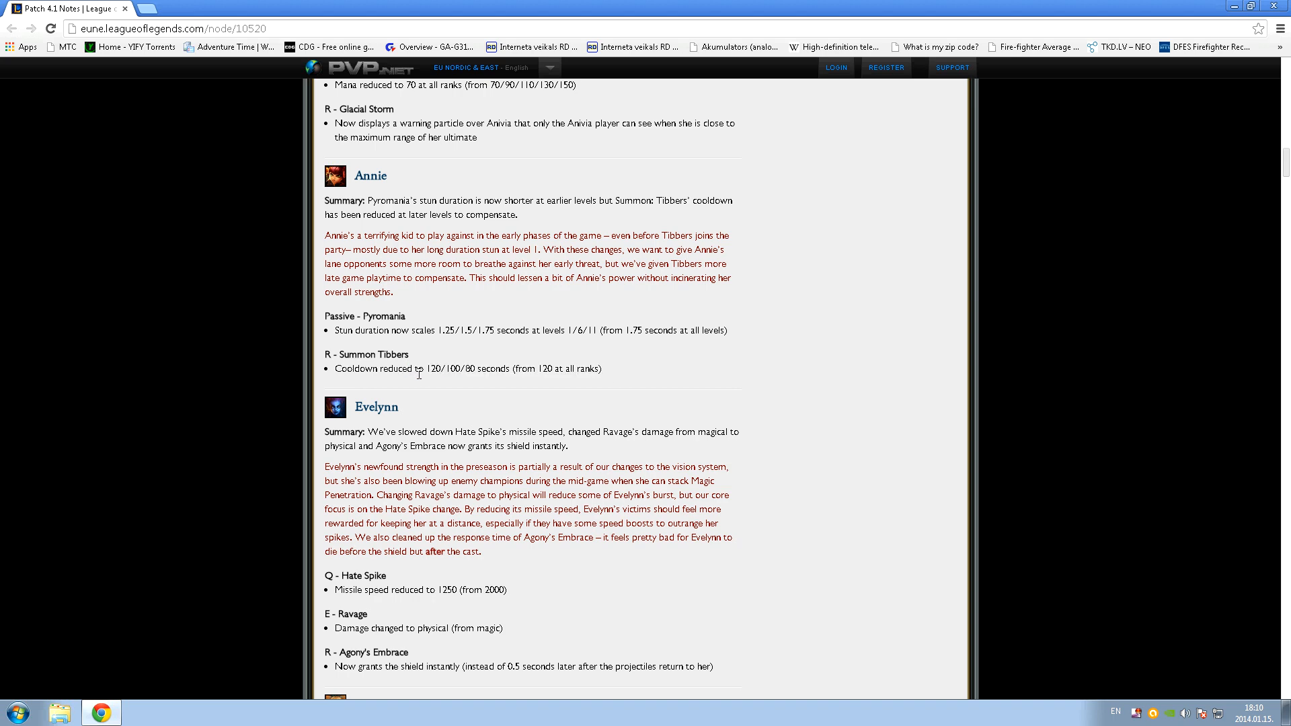
scroll(down, 3)
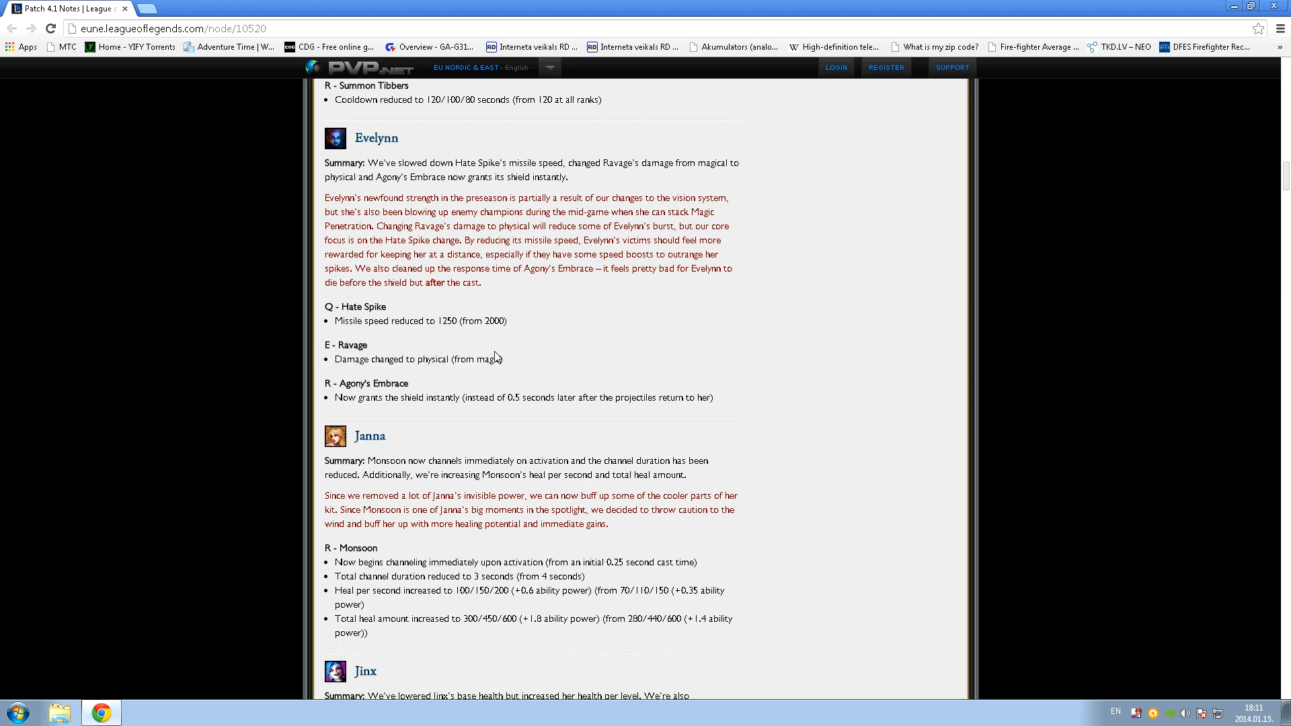
scroll(down, 3)
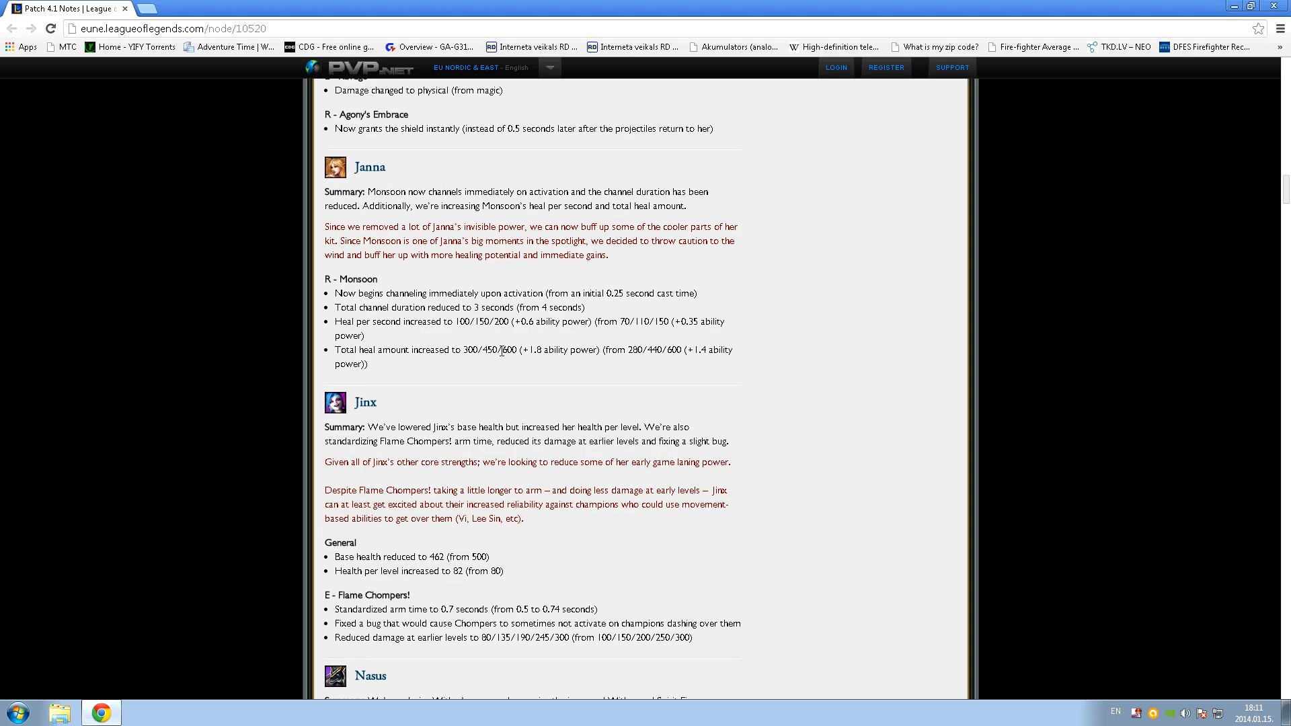
mouse_move(479, 334)
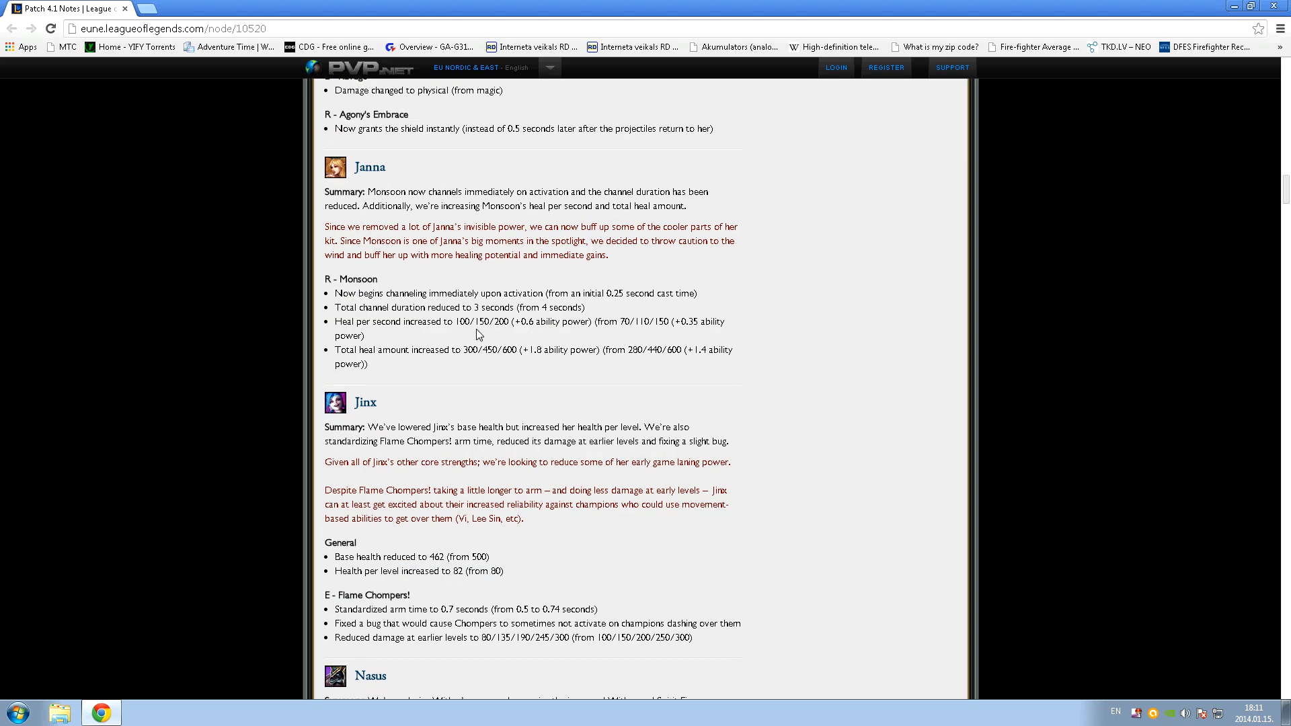
mouse_move(491, 327)
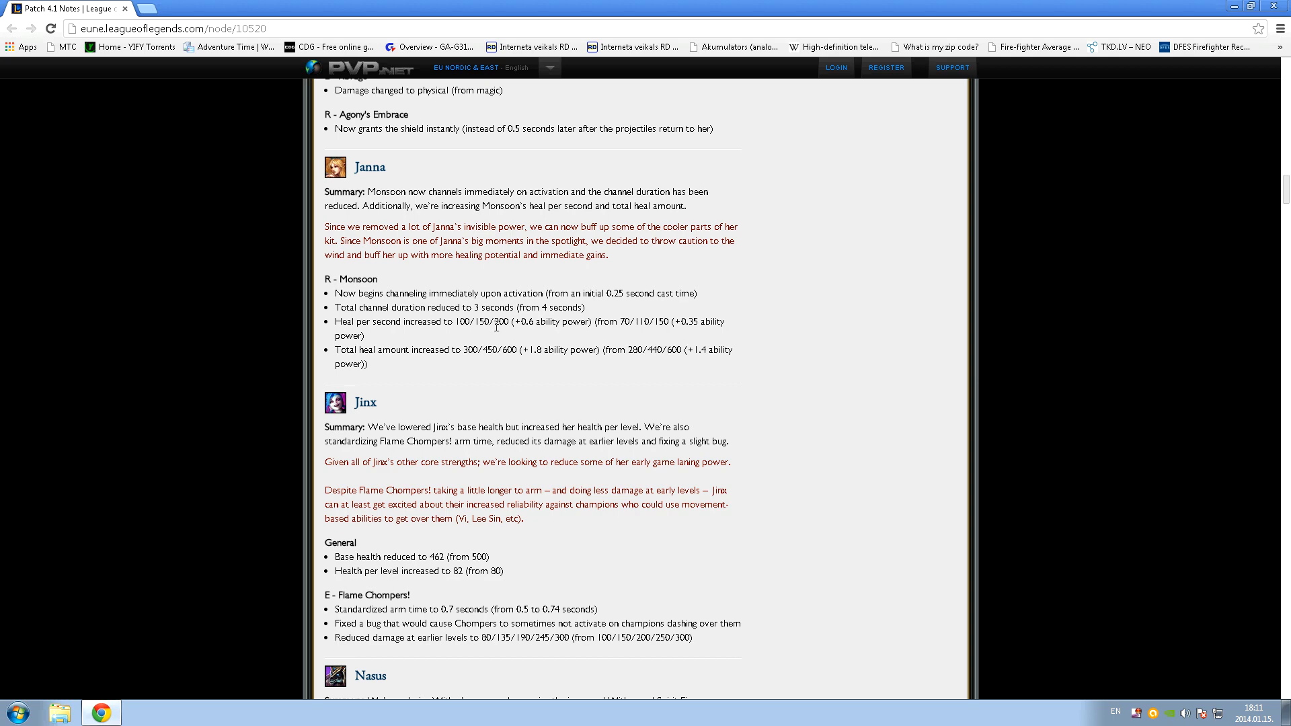
scroll(down, 3)
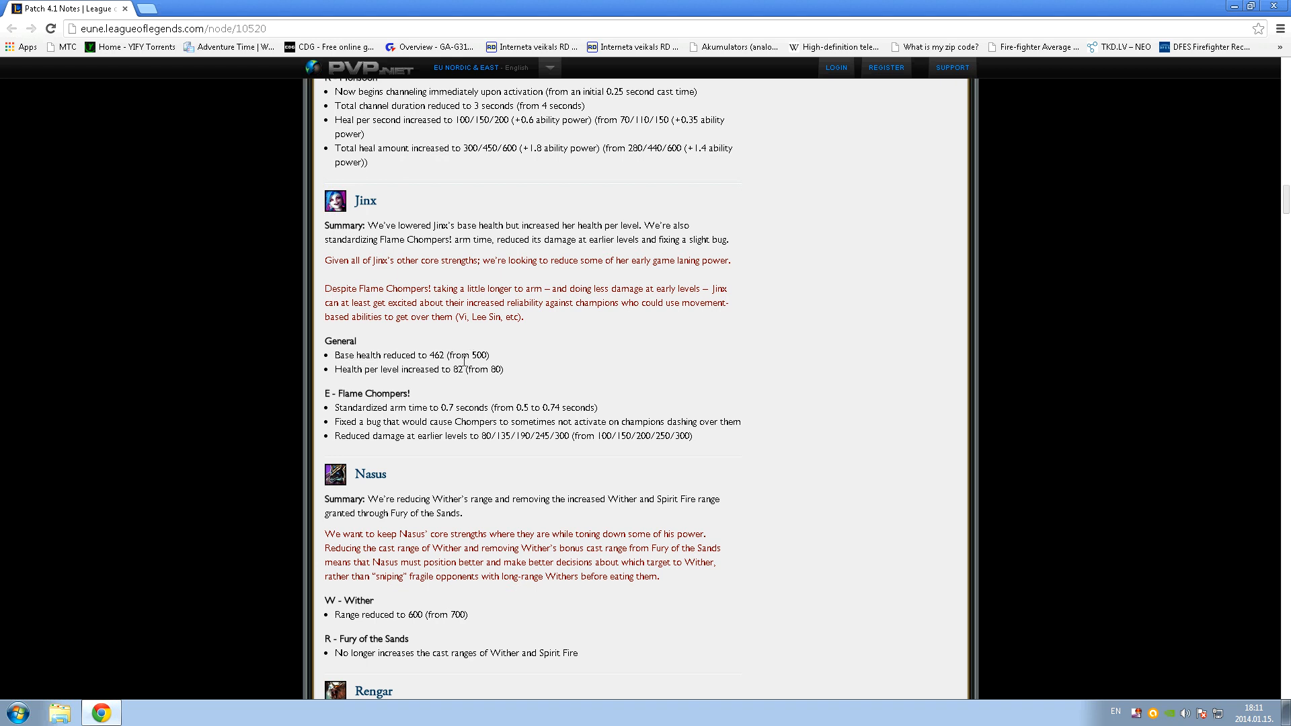
mouse_move(486, 426)
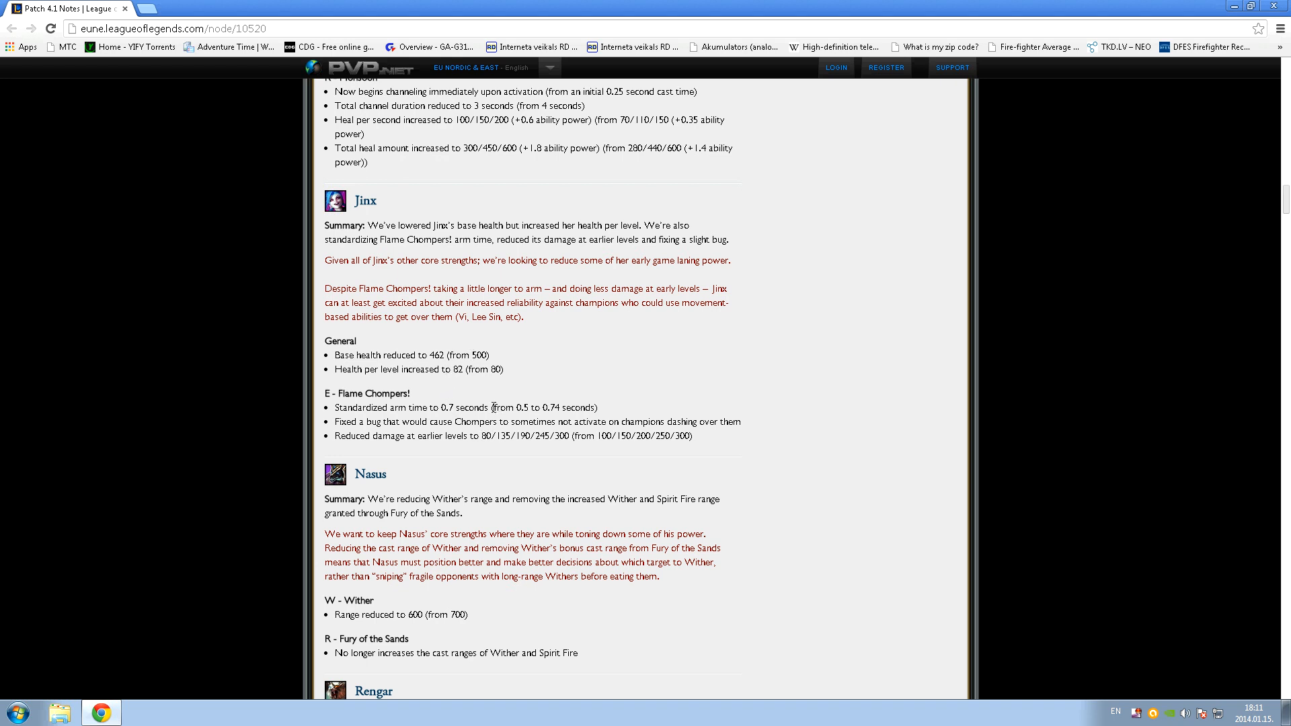
- Scroll past Rengar, Riven, Shyvana, Thresh and Yasuo to the Minor Changes heading
scroll(down, 3)
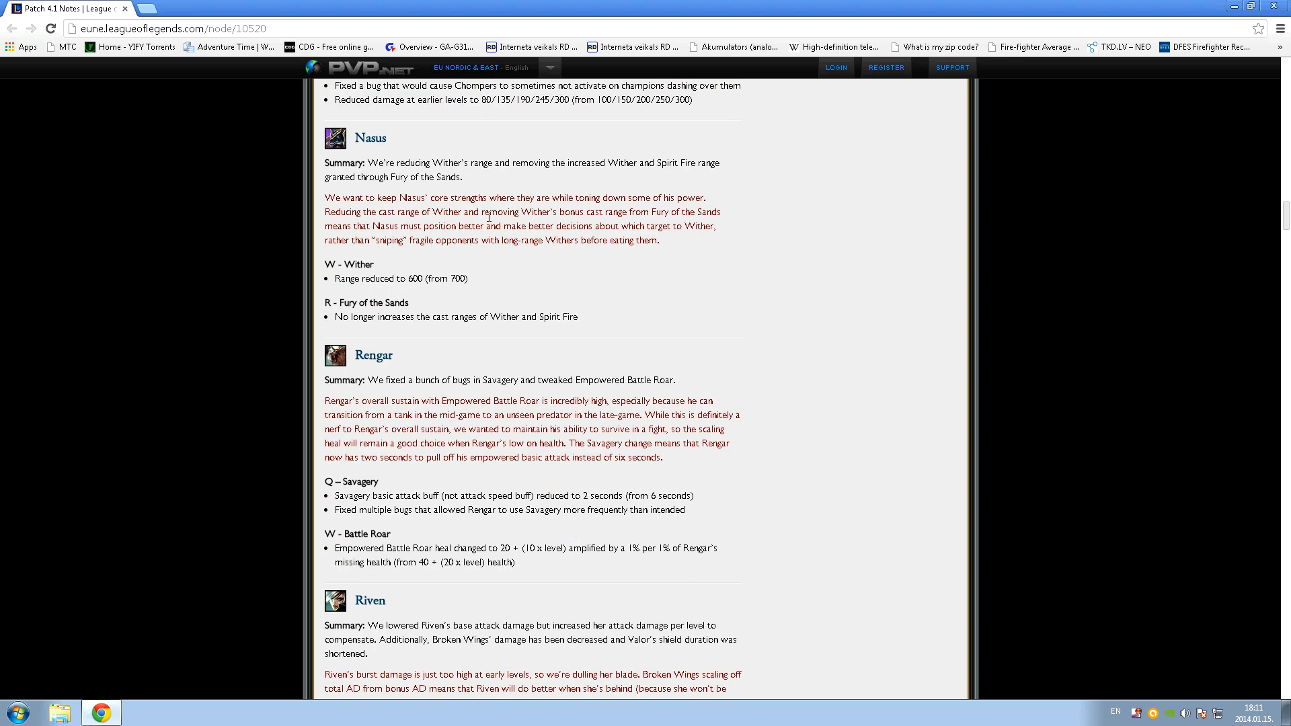
mouse_move(490, 215)
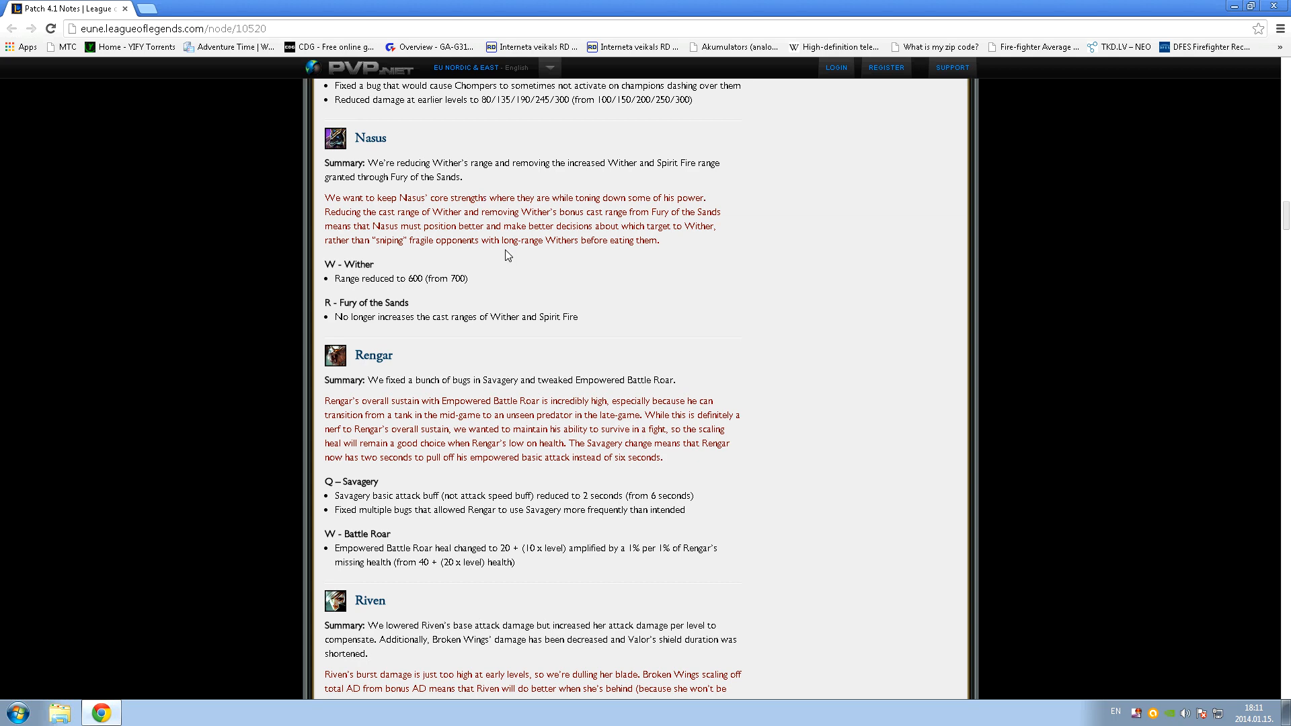
scroll(down, 3)
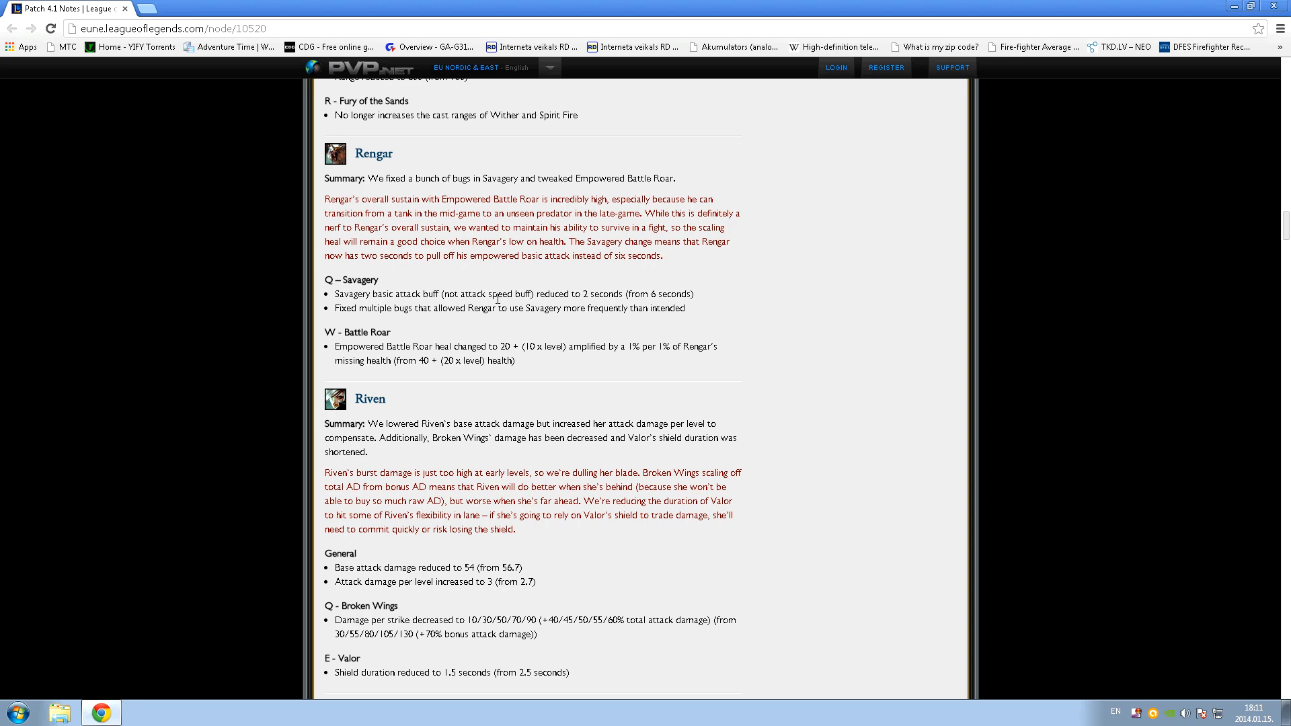
scroll(down, 3)
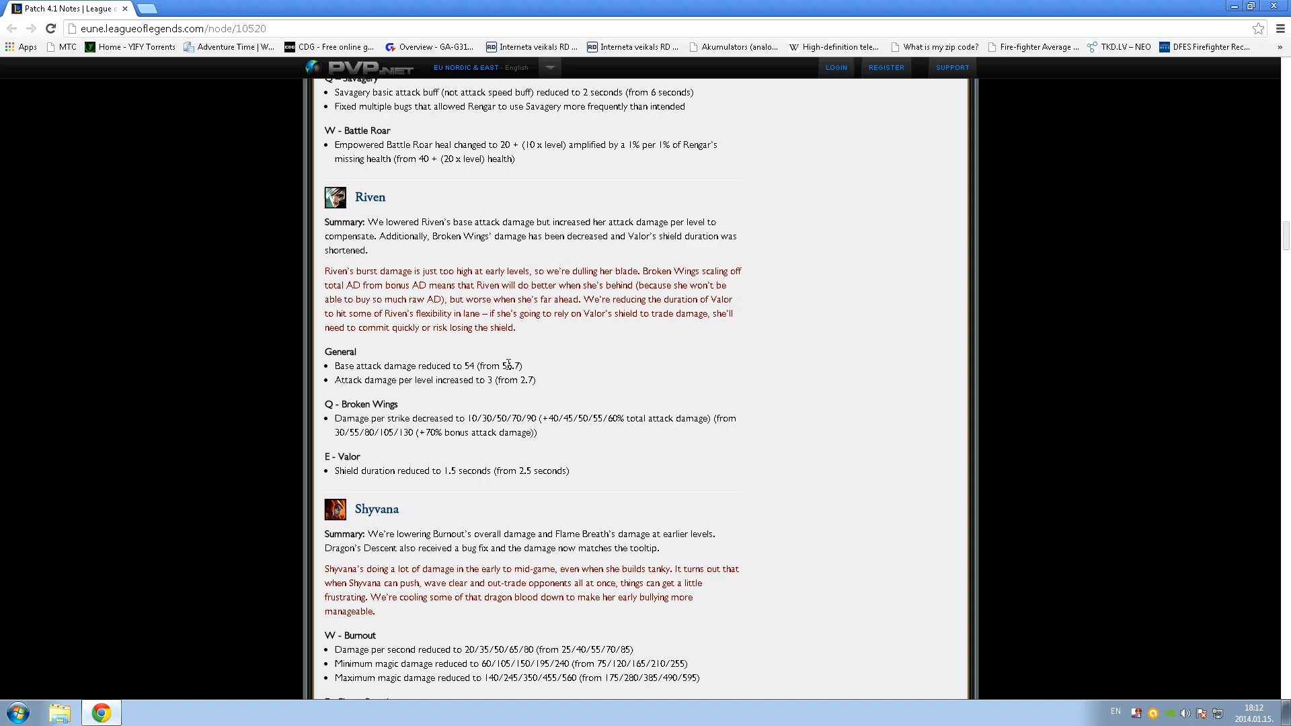
scroll(down, 3)
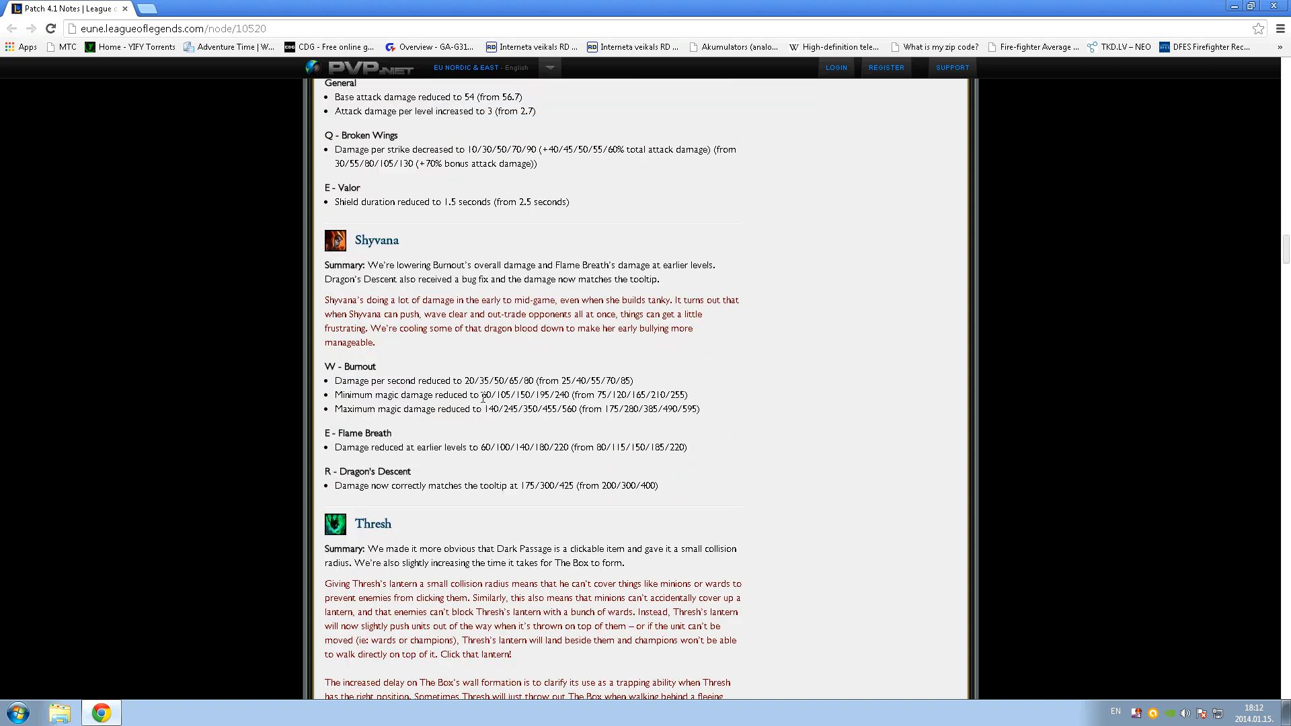
mouse_move(481, 399)
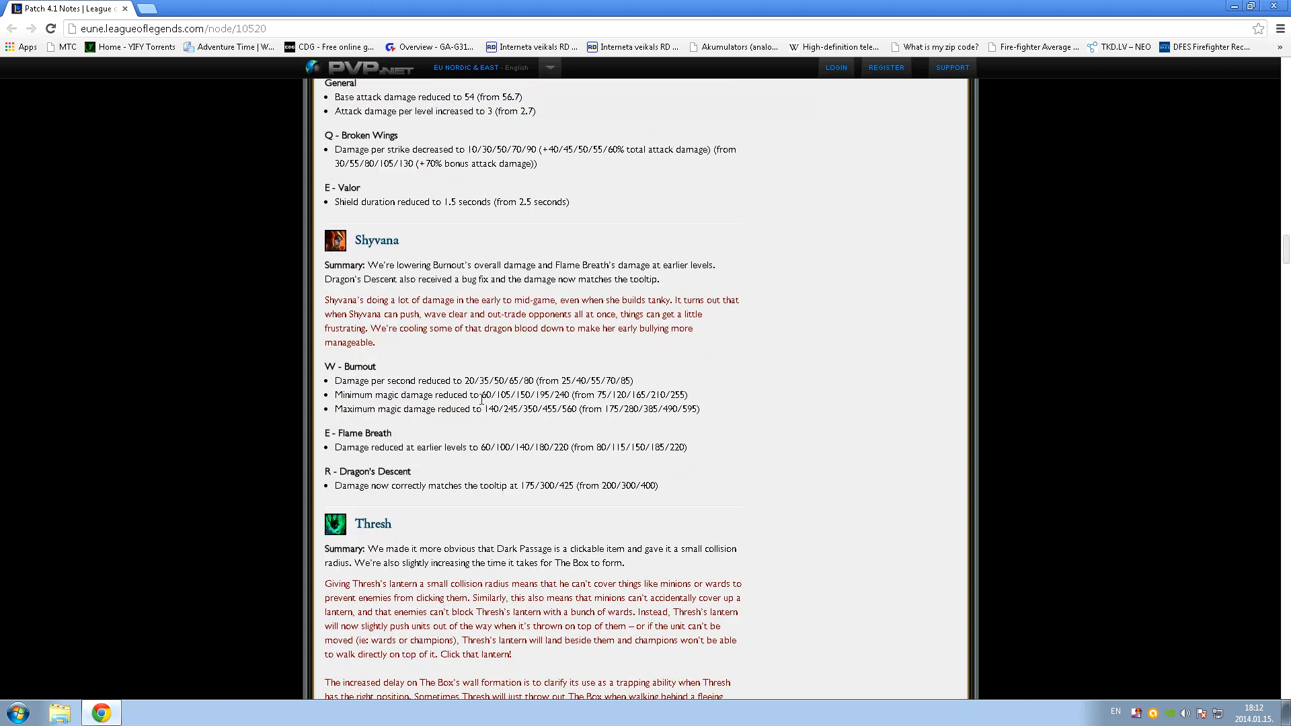
mouse_move(496, 395)
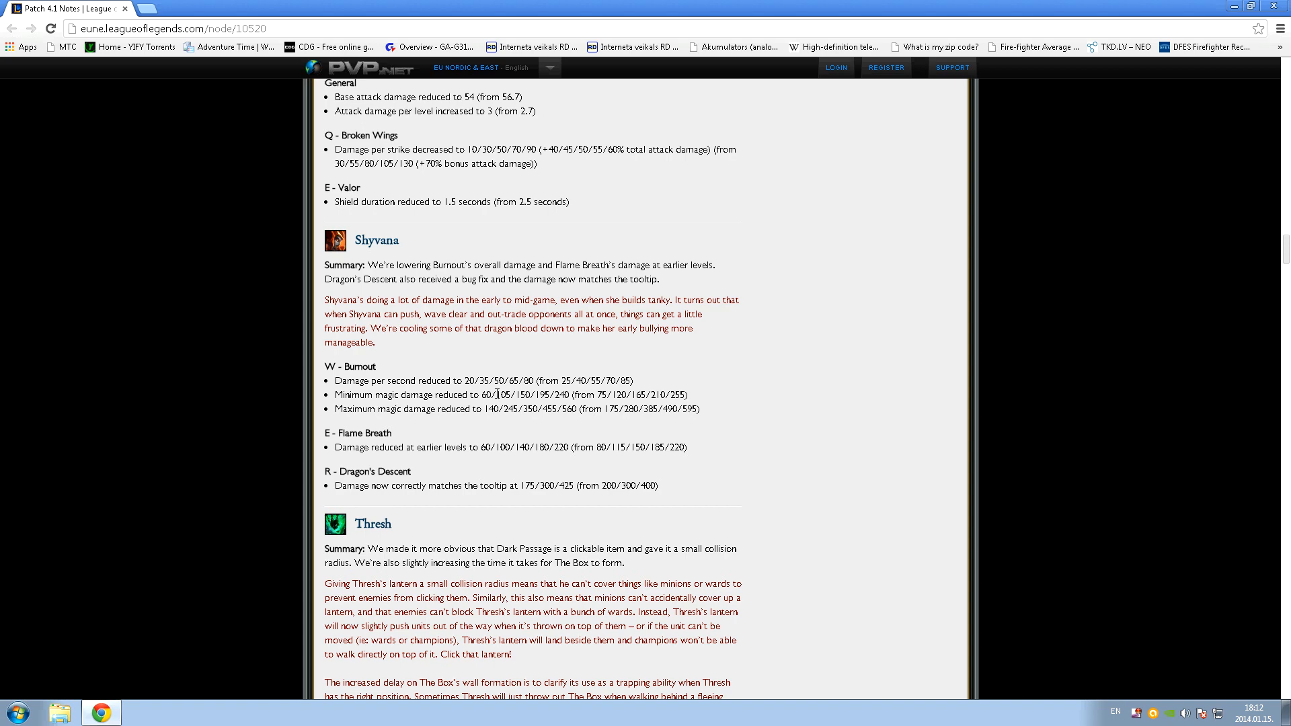
scroll(down, 3)
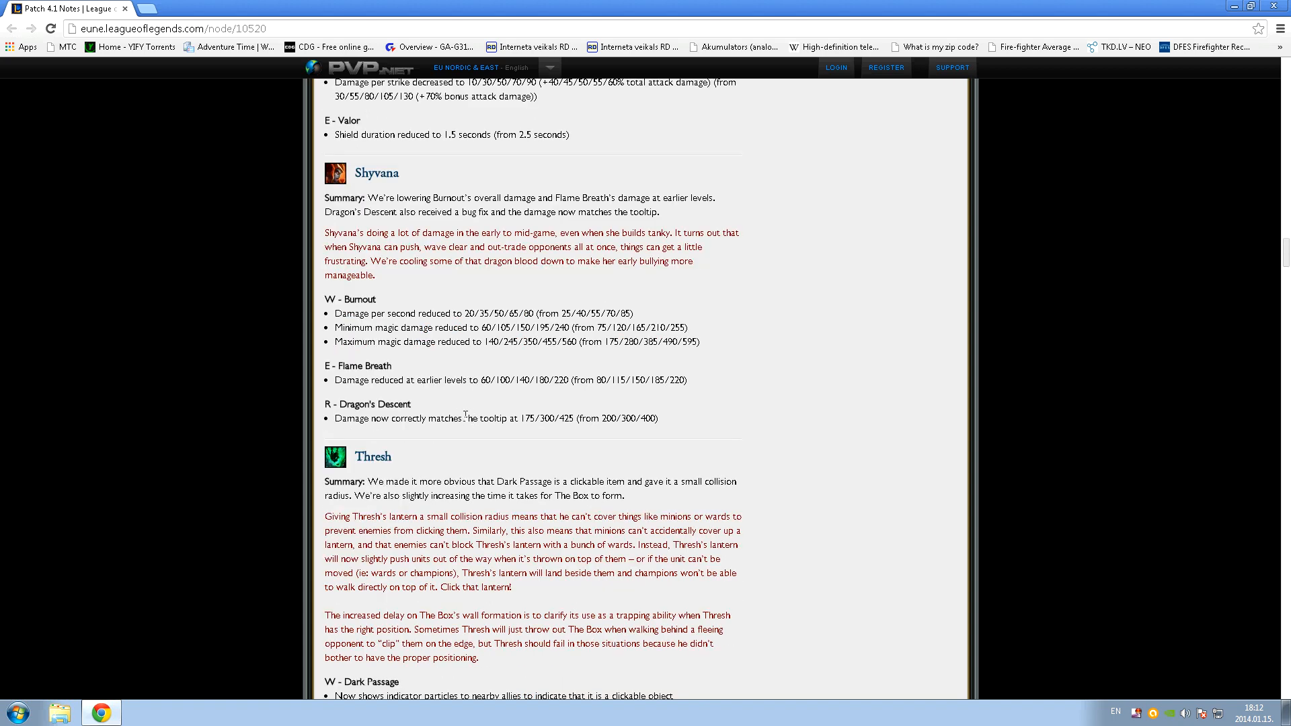
scroll(down, 3)
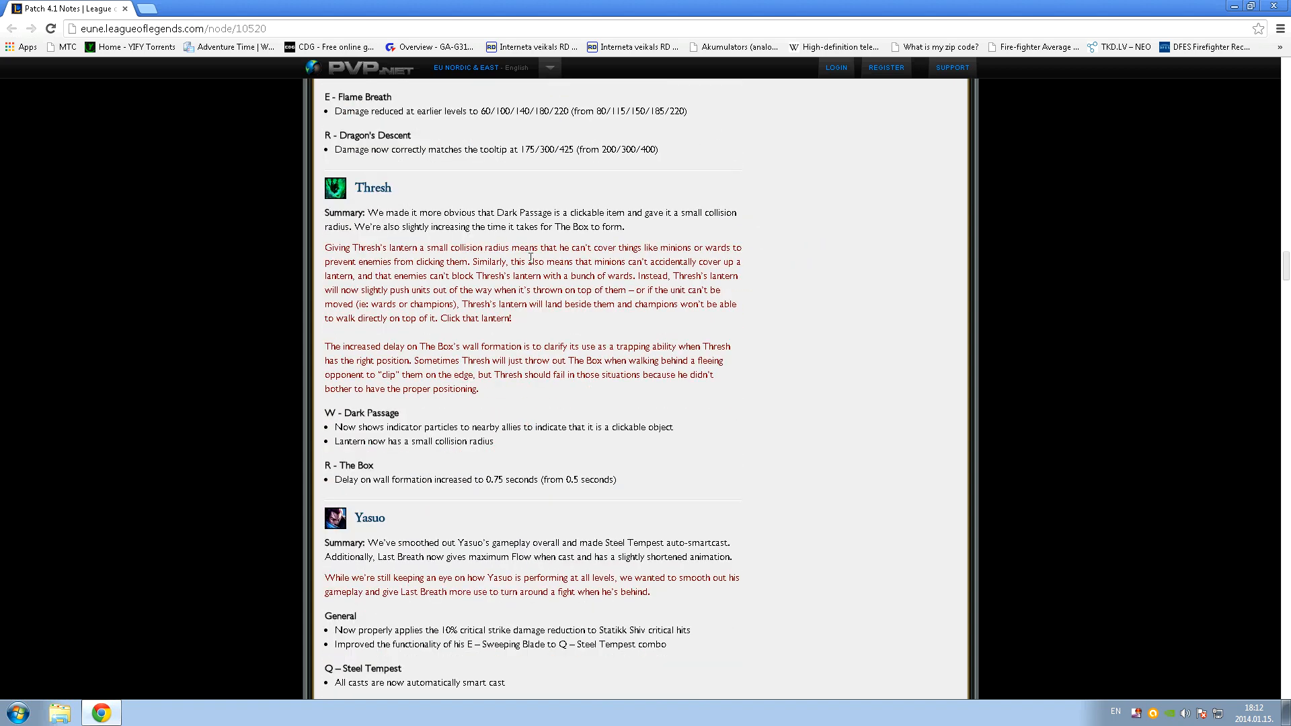
scroll(down, 3)
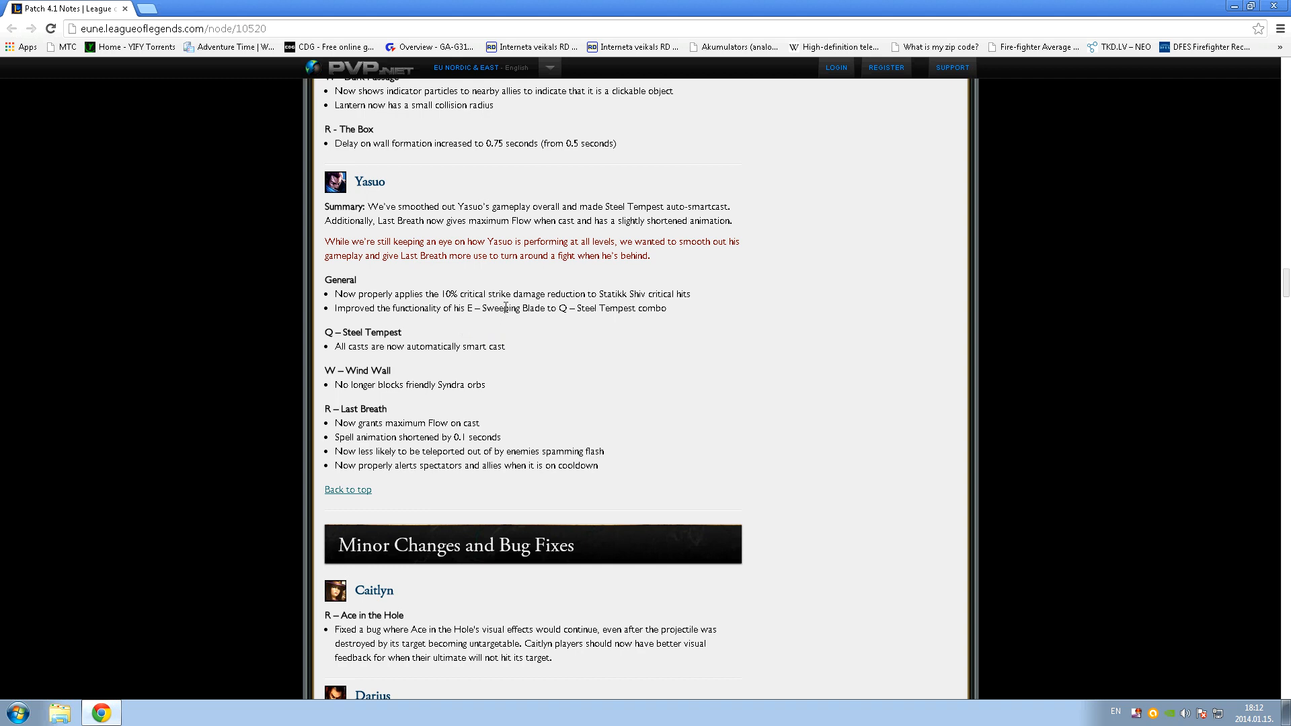
mouse_move(591, 305)
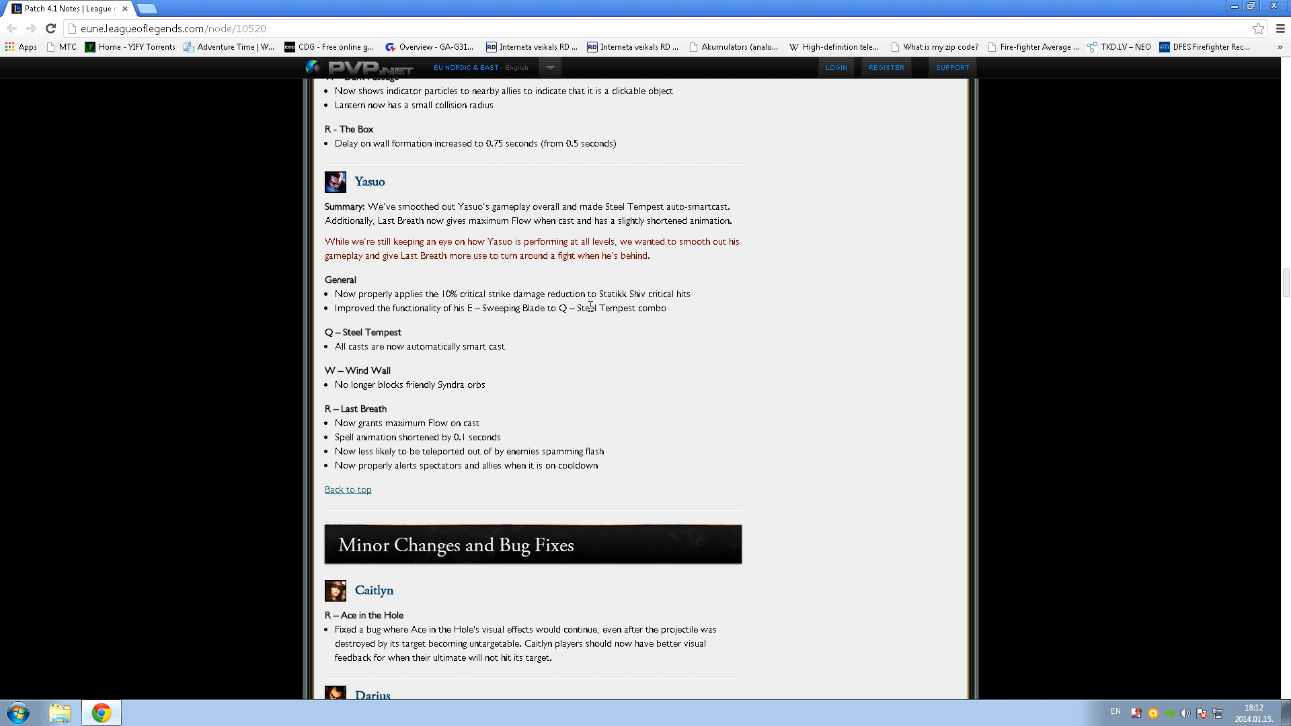
mouse_move(646, 455)
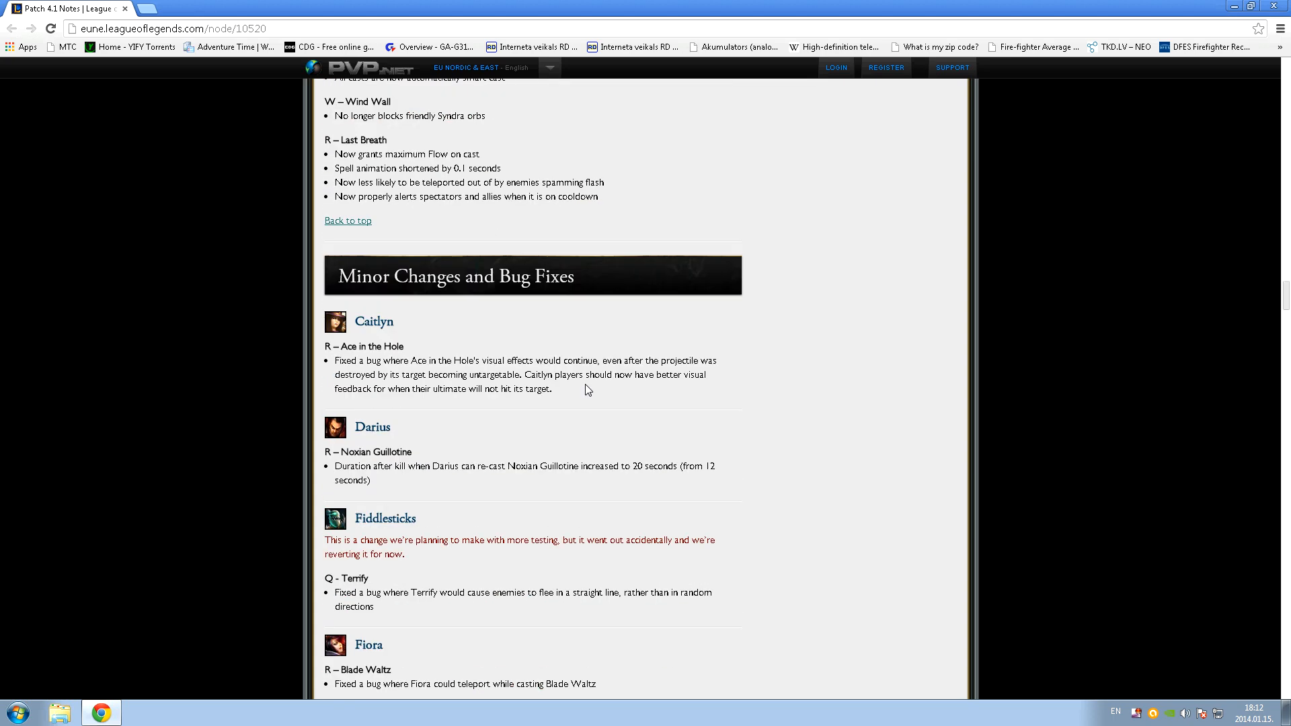
scroll(down, 3)
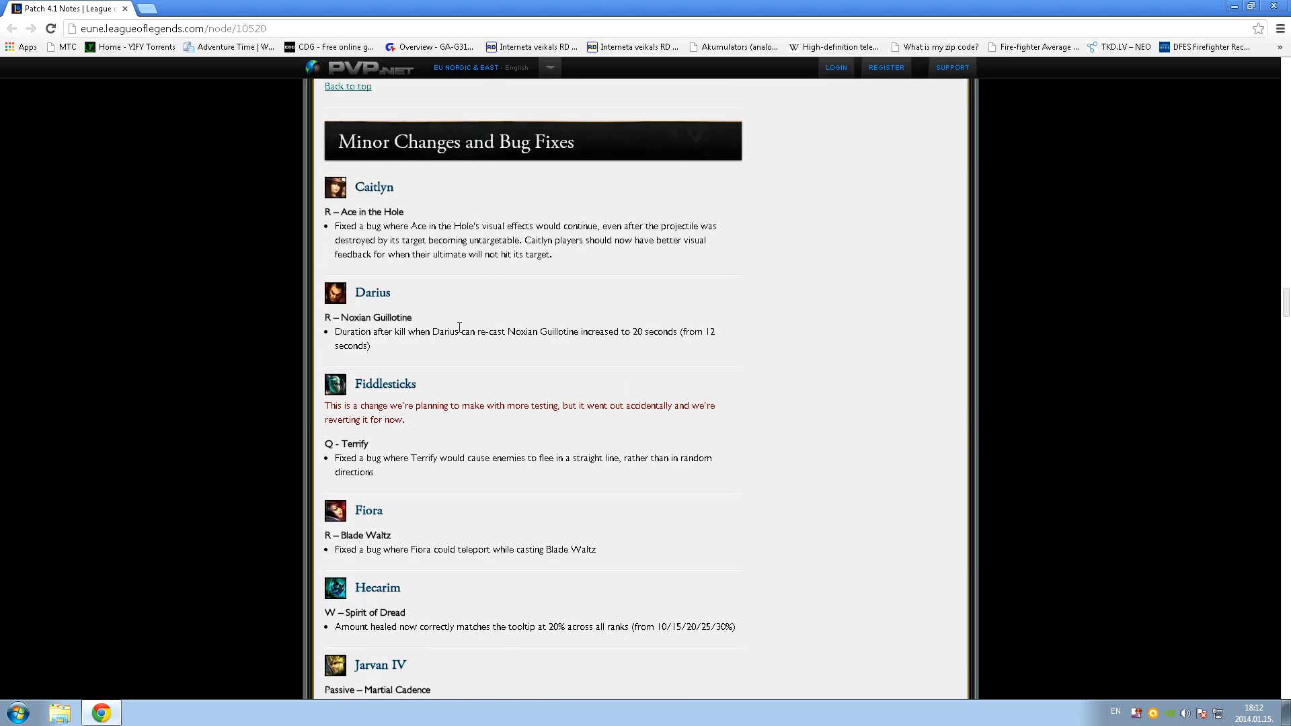
mouse_move(408, 327)
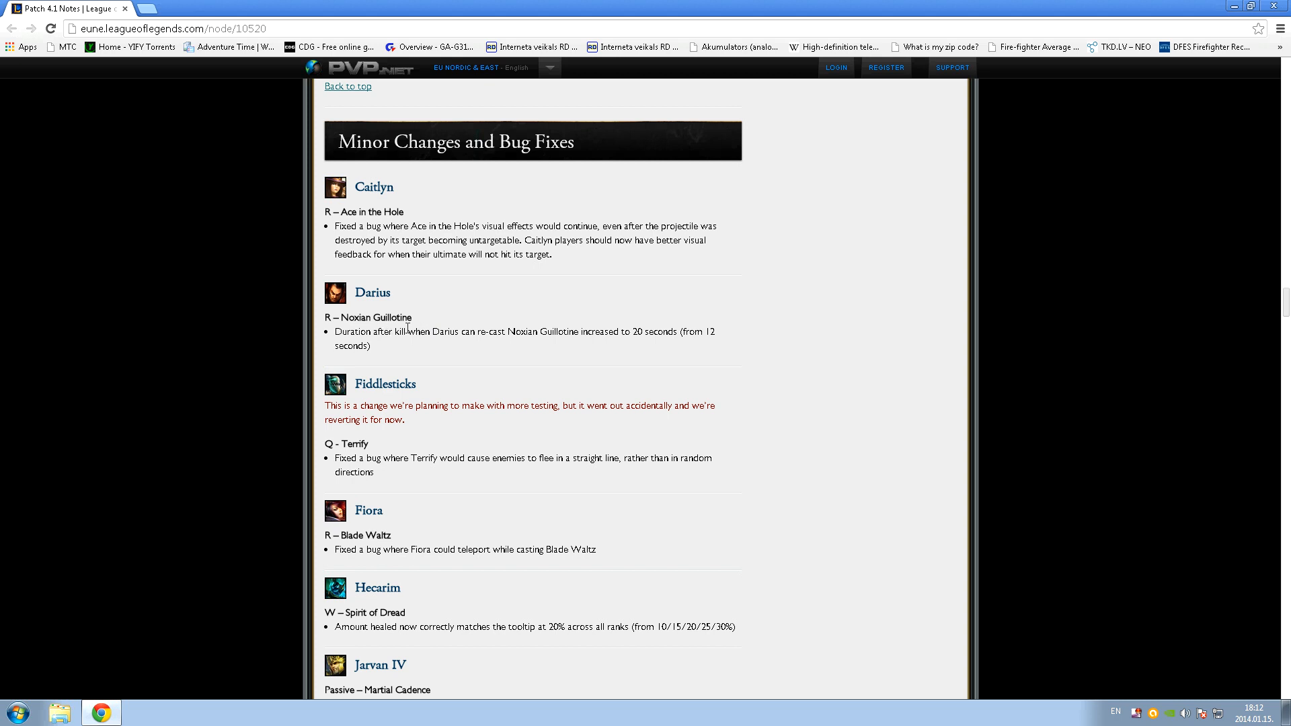
mouse_move(458, 353)
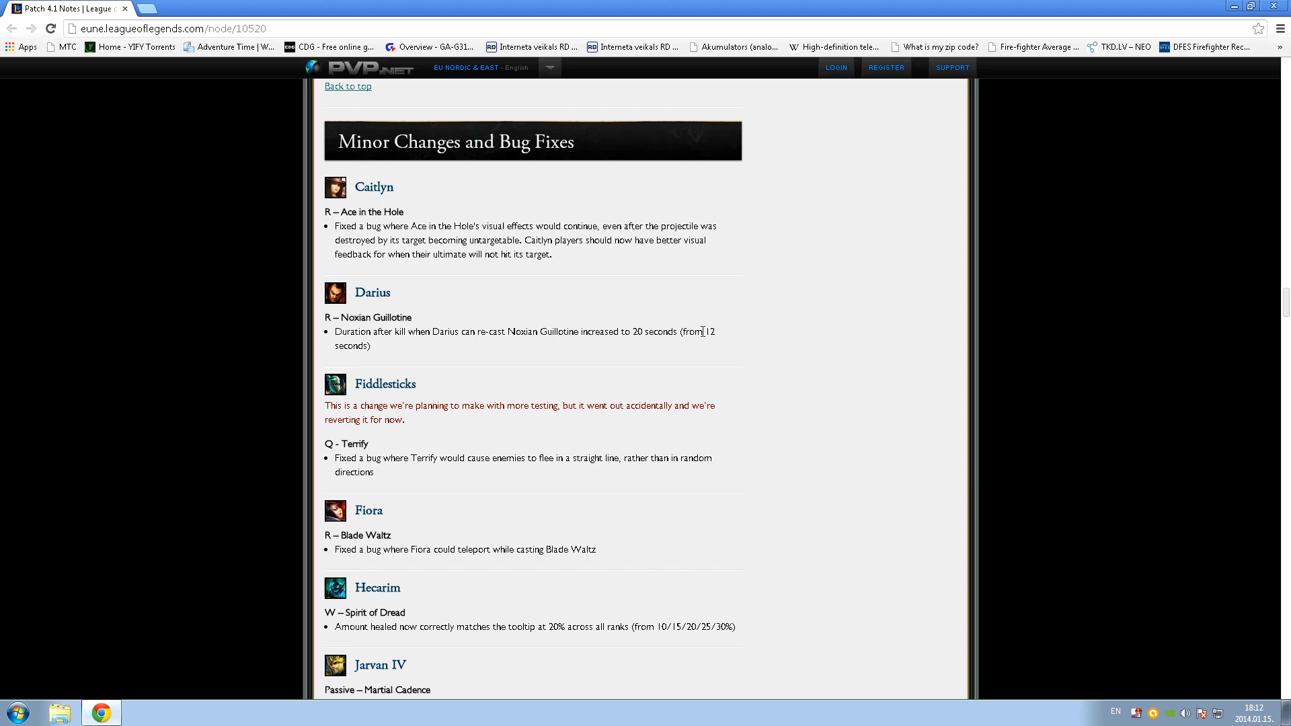
mouse_move(599, 348)
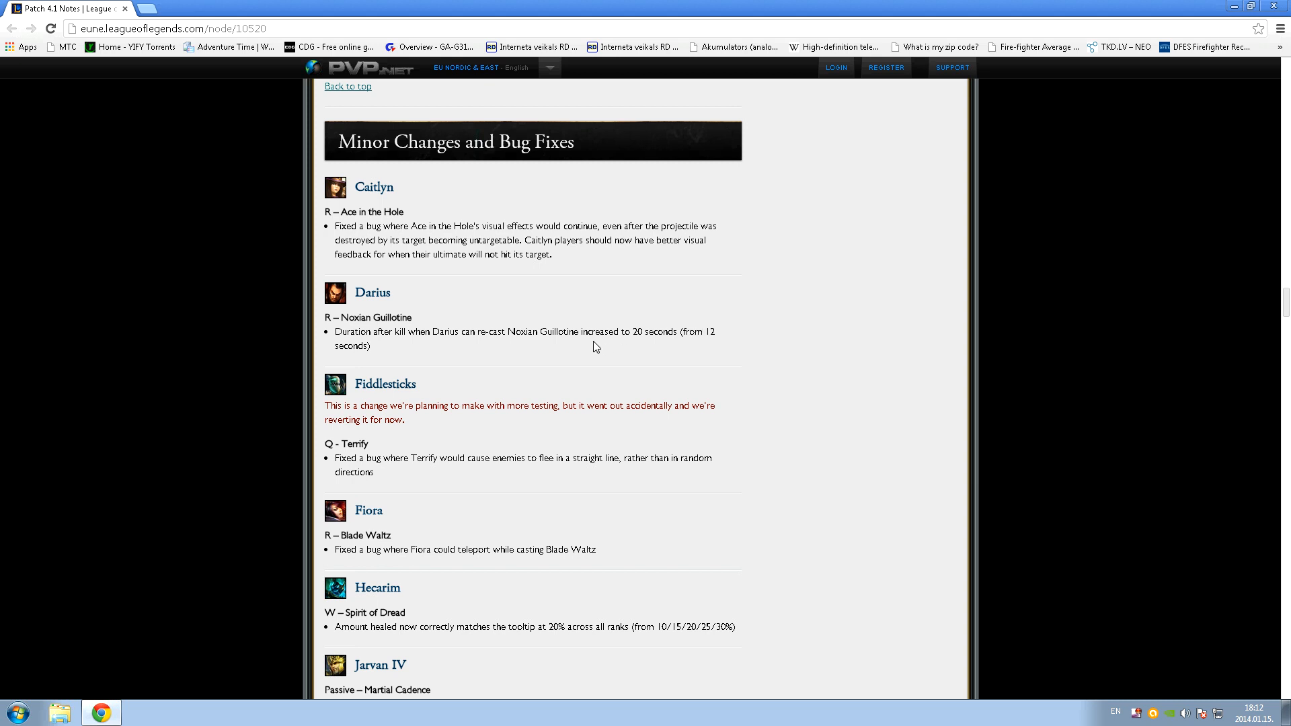
- Scroll through bug fixes from Caitlyn to Olaf, Talon and Twisted Fate, reaching Items
scroll(down, 3)
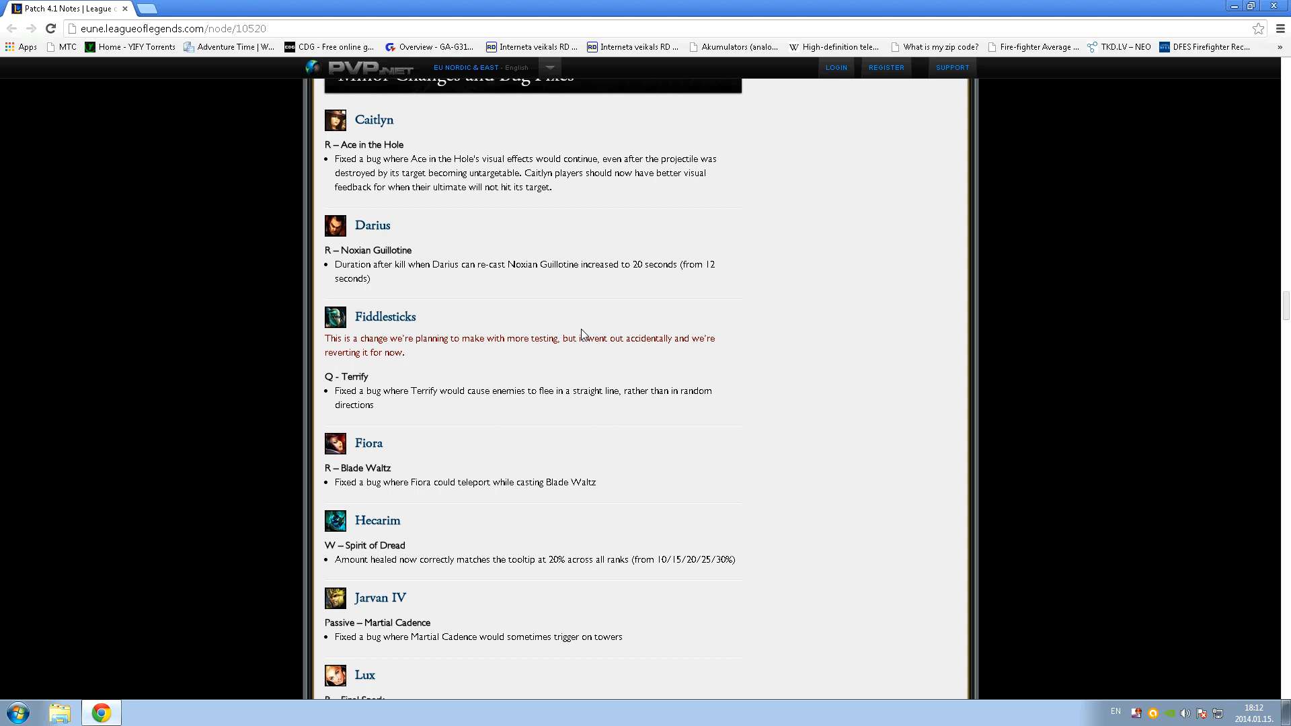
scroll(down, 3)
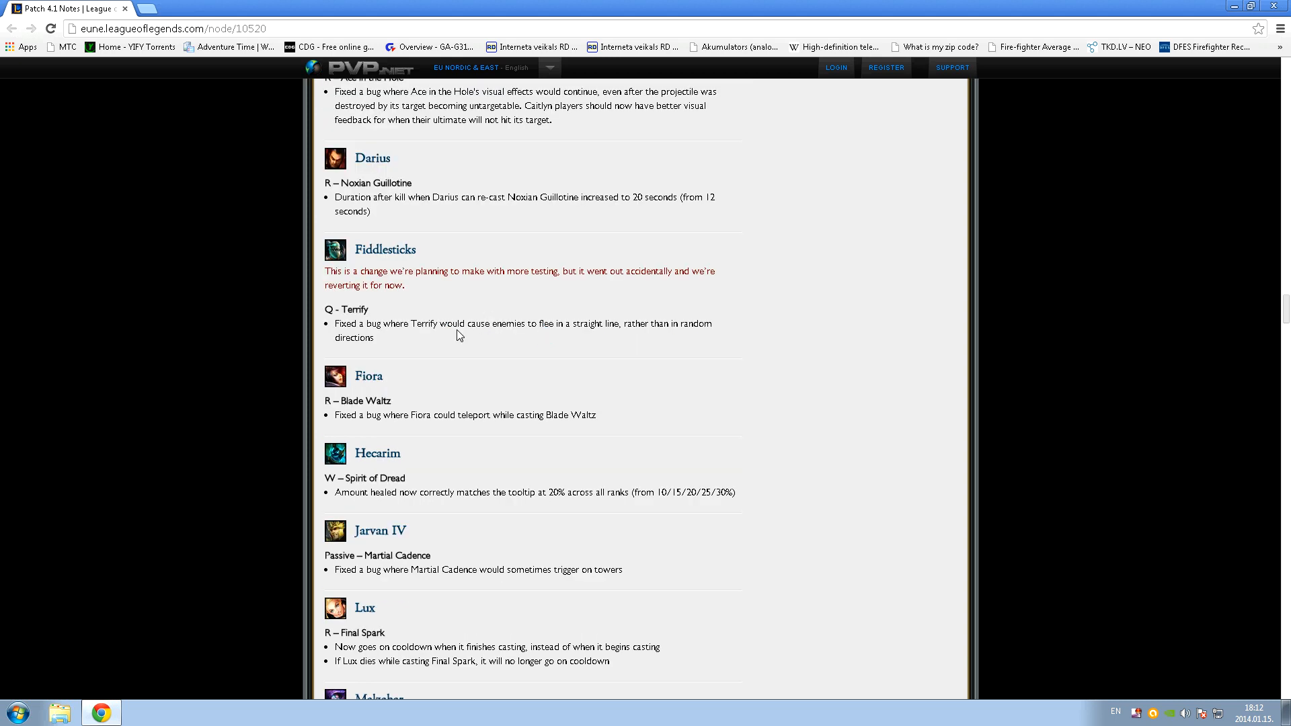
mouse_move(677, 322)
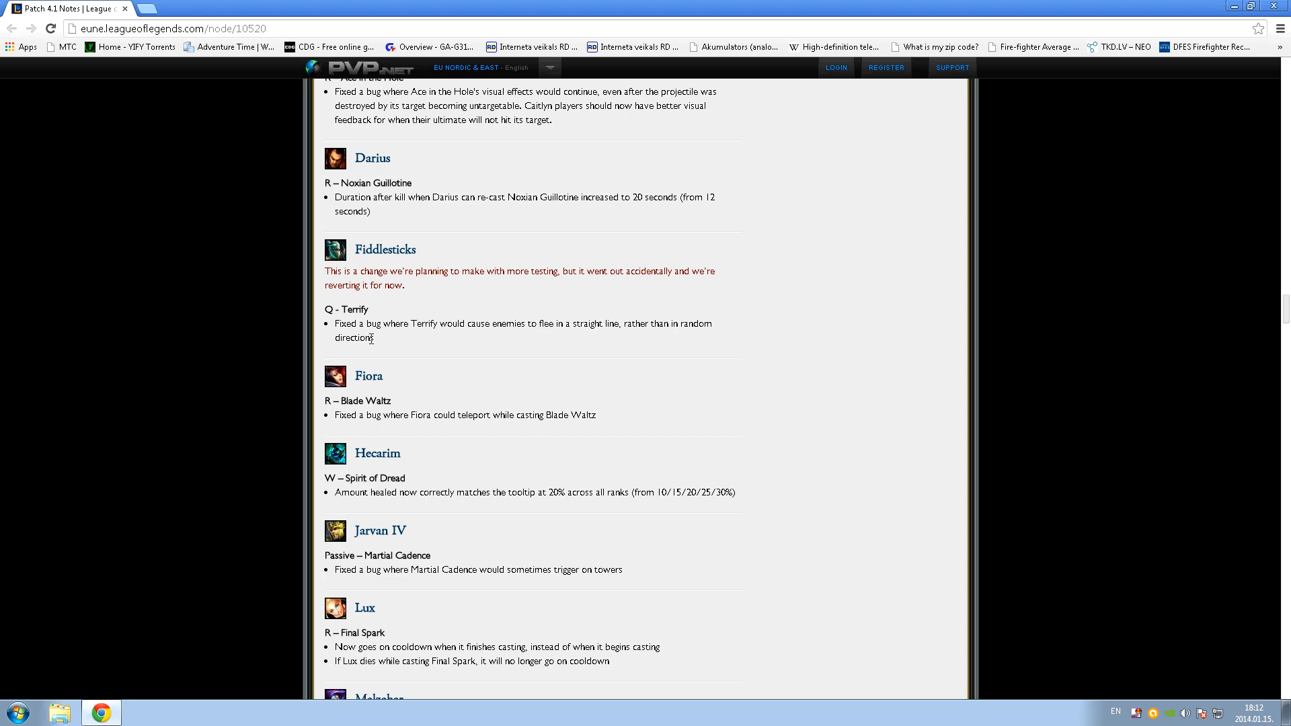
scroll(down, 3)
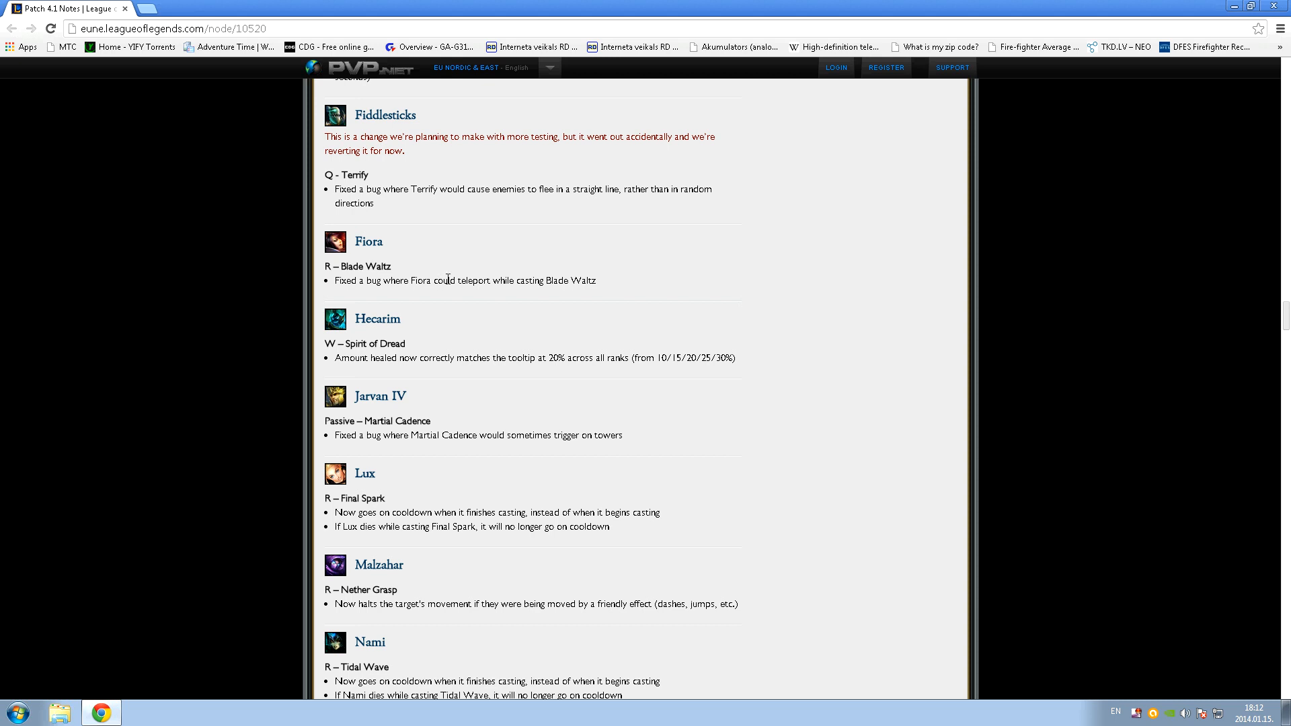
mouse_move(474, 282)
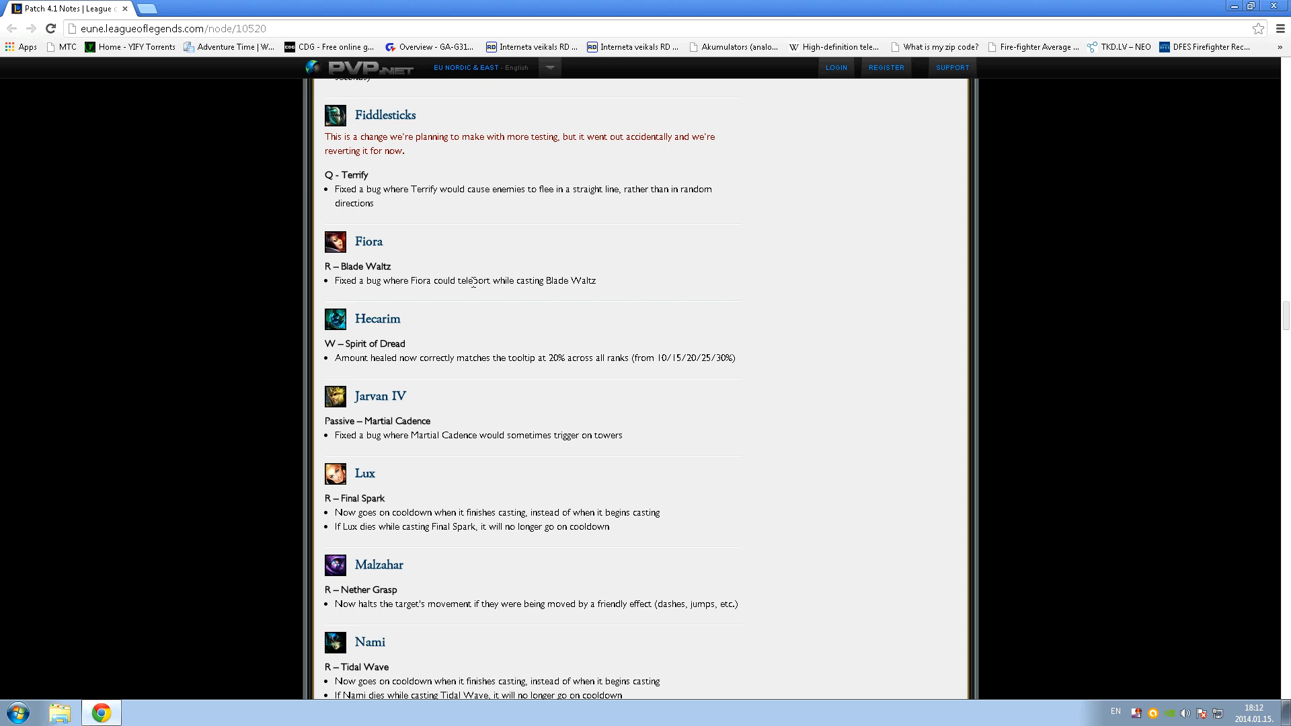
scroll(down, 3)
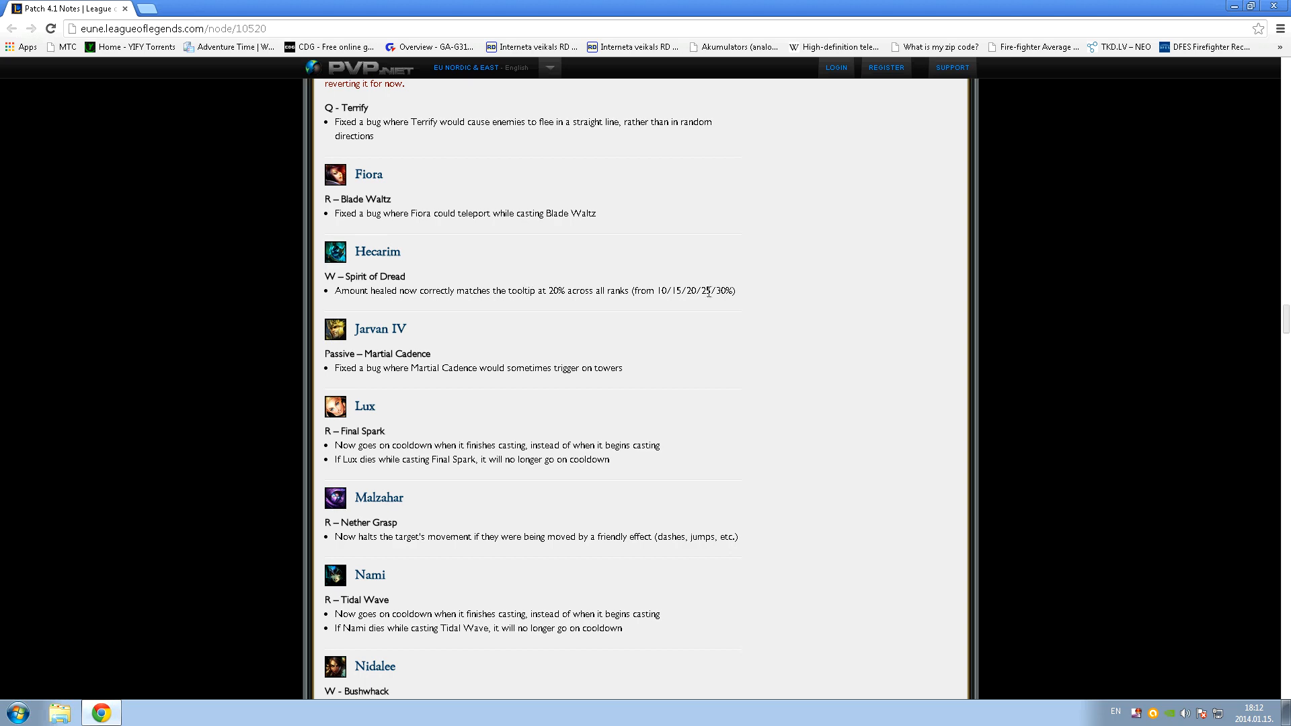
mouse_move(435, 345)
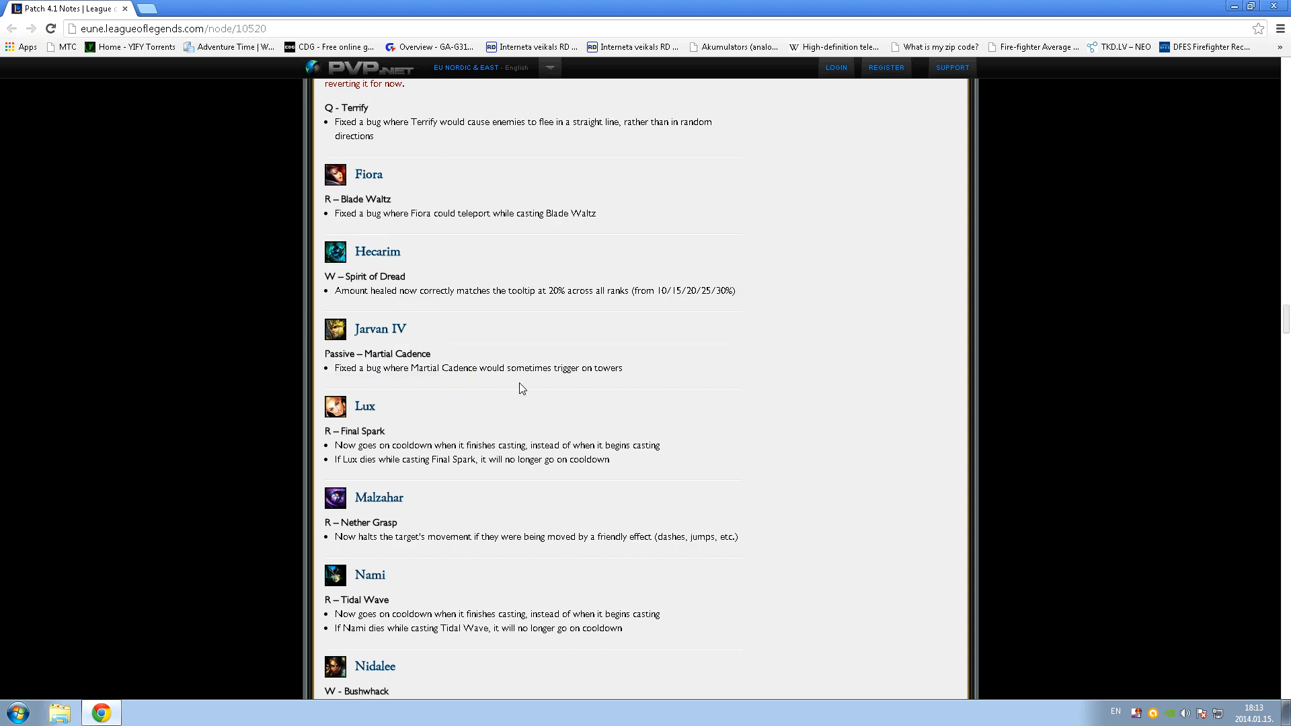
scroll(down, 3)
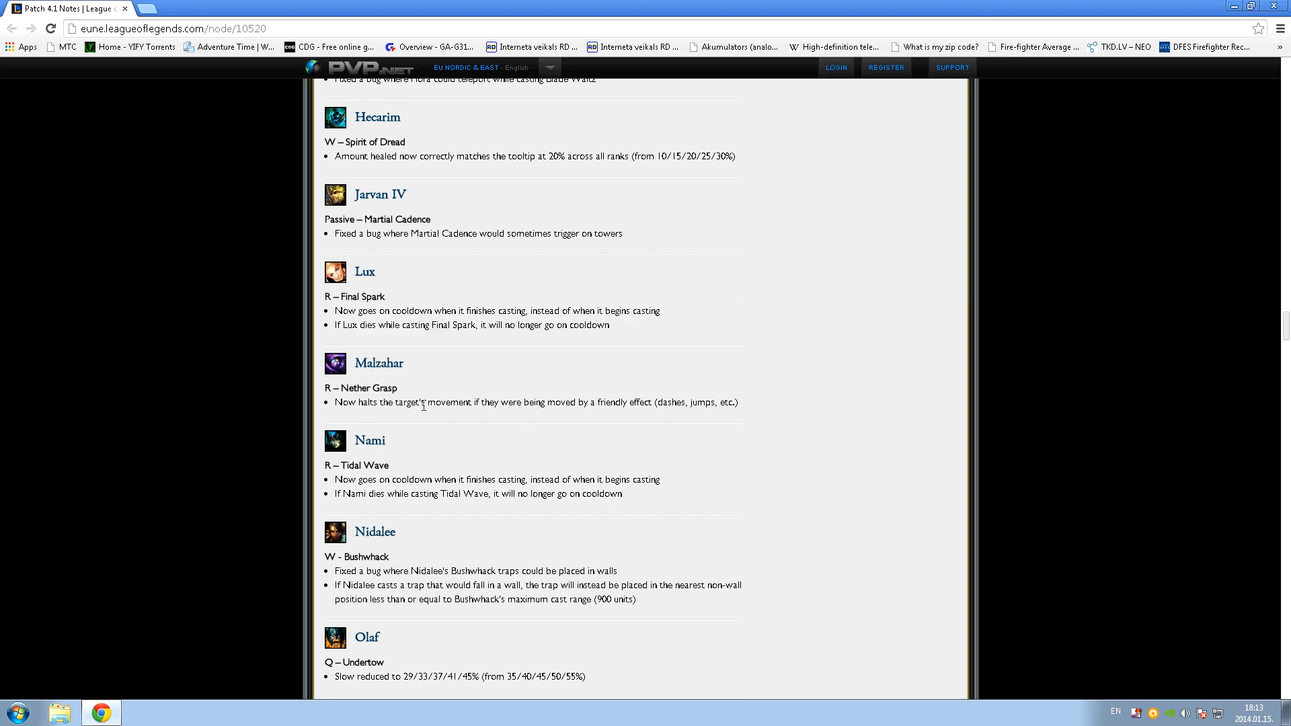
scroll(down, 3)
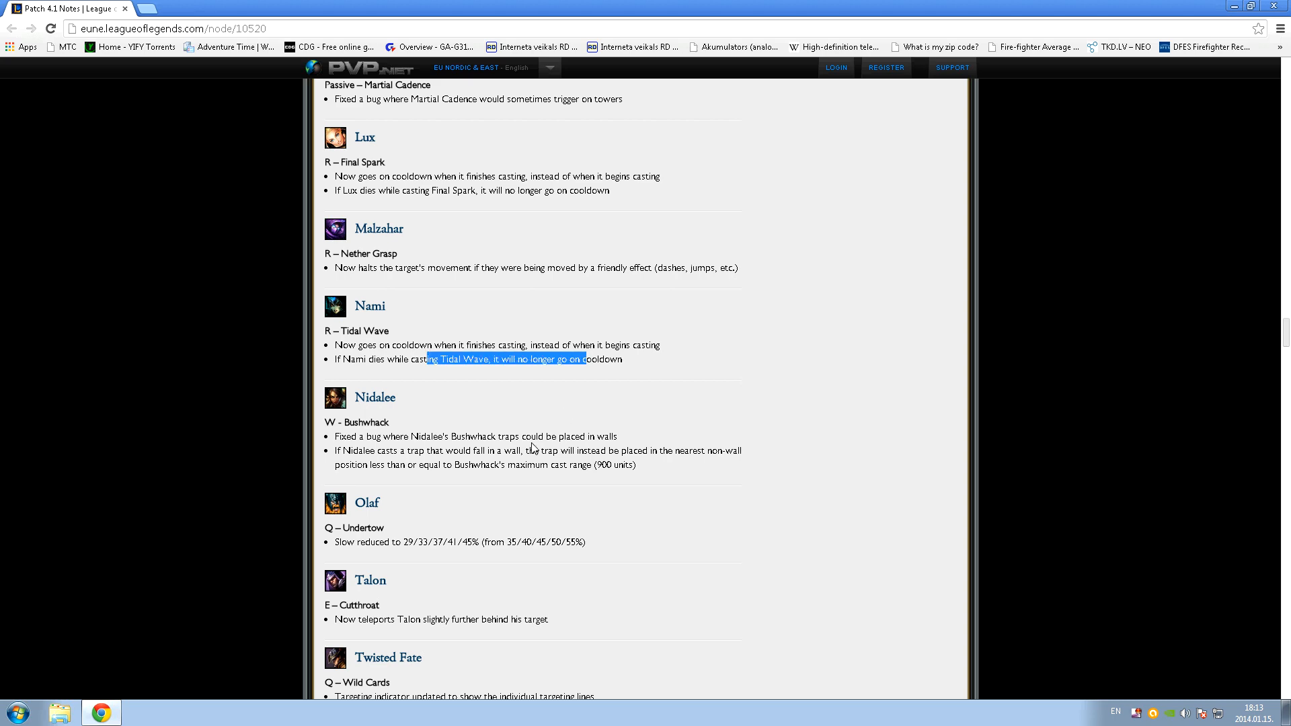
scroll(down, 3)
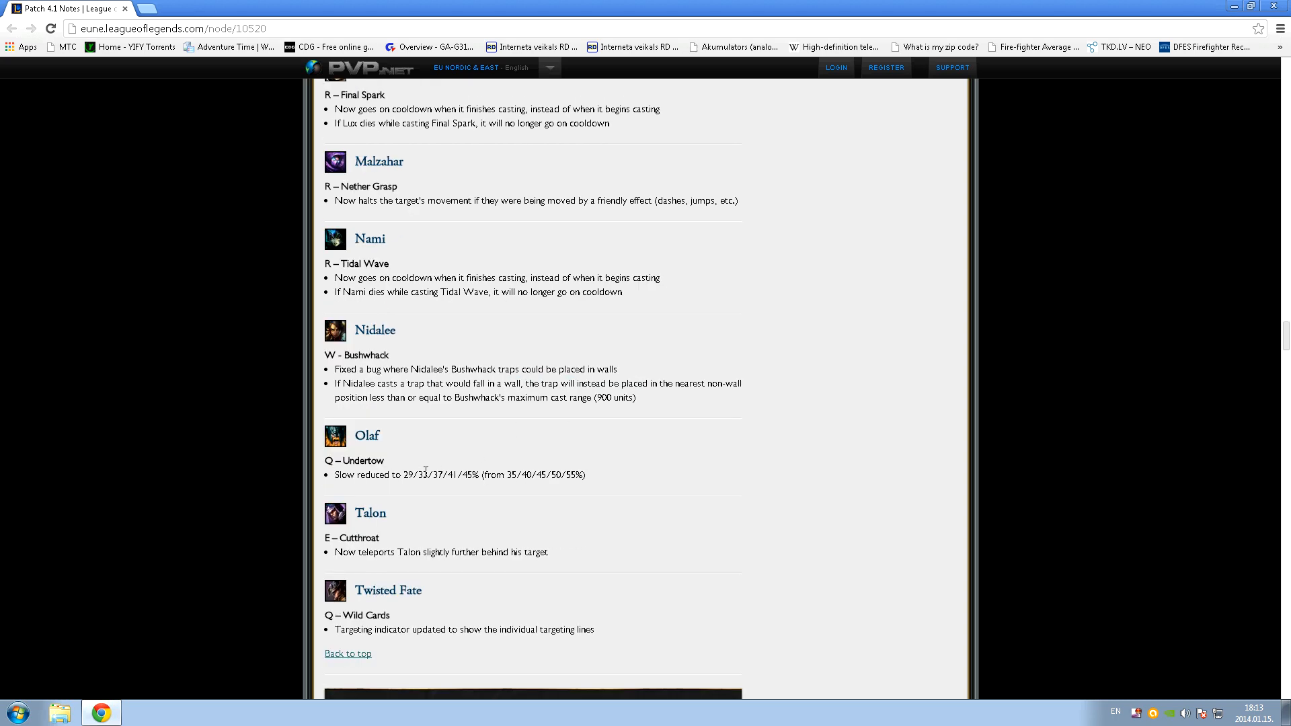
scroll(down, 3)
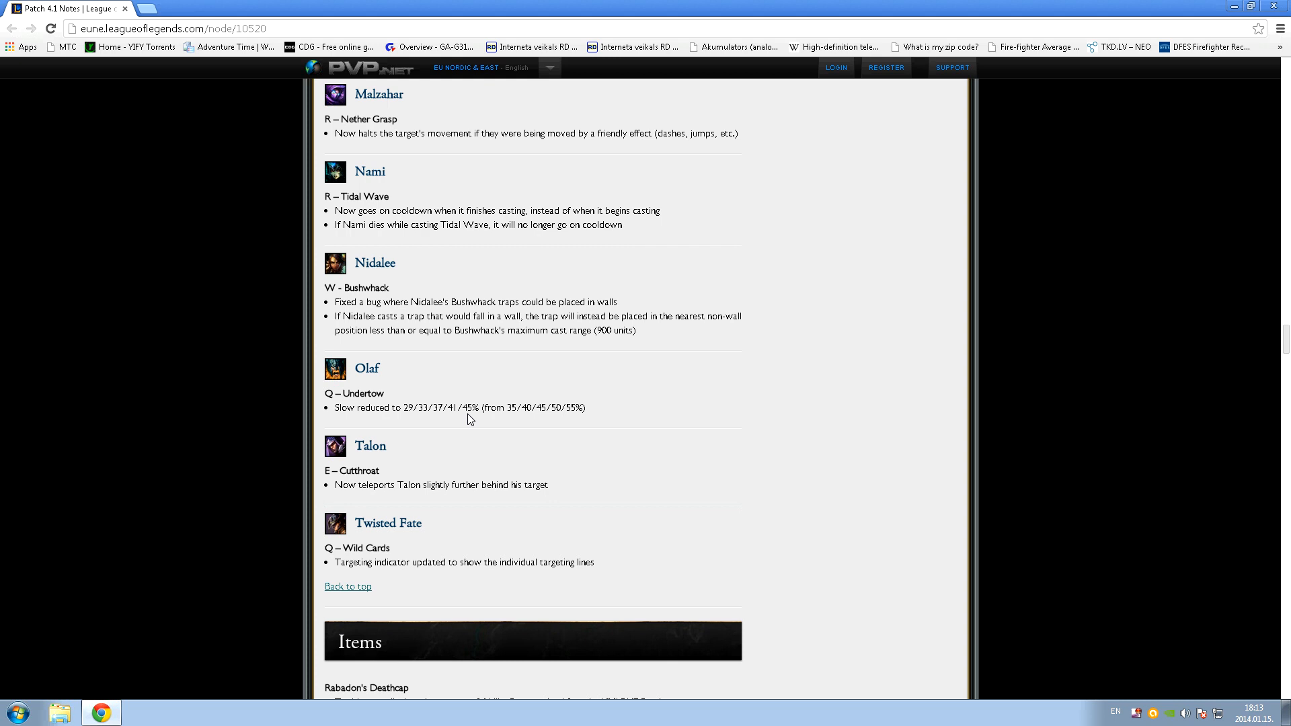
- Scroll through Rabadon's Deathcap, Spirit Visage and Sunfire Cape into the Jungle Items changes
scroll(down, 3)
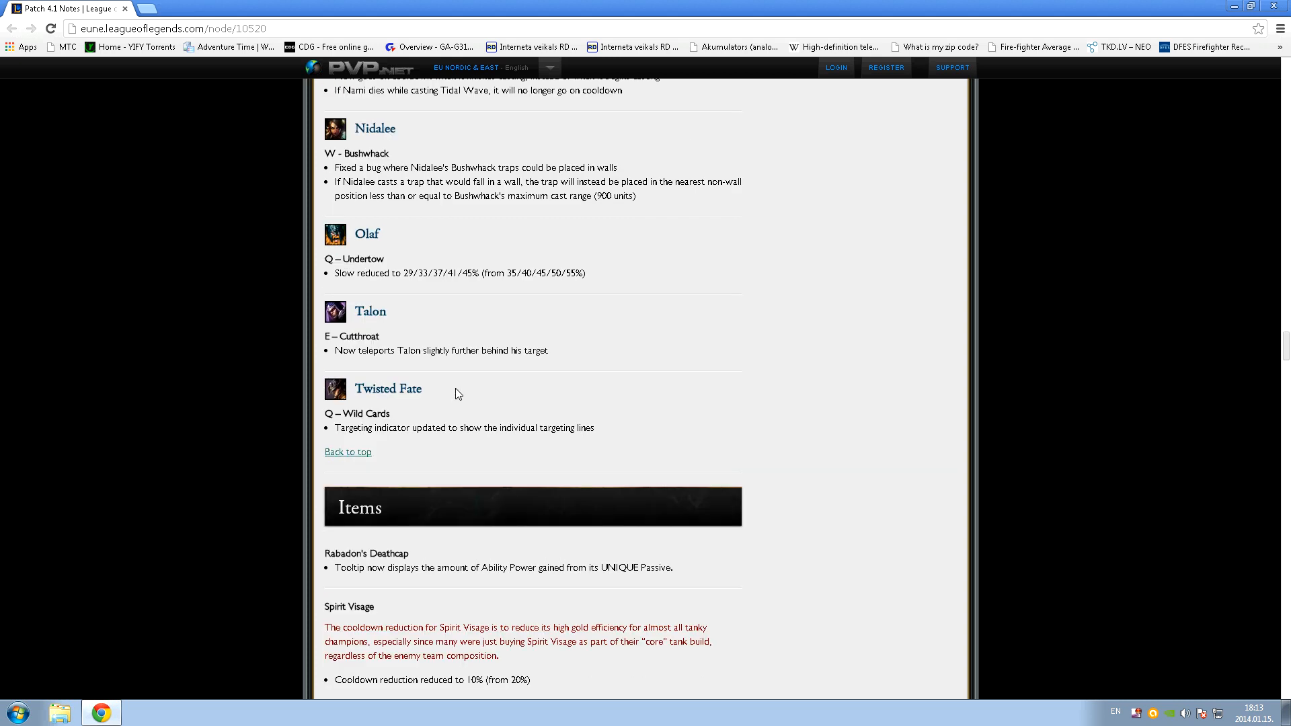
mouse_move(414, 350)
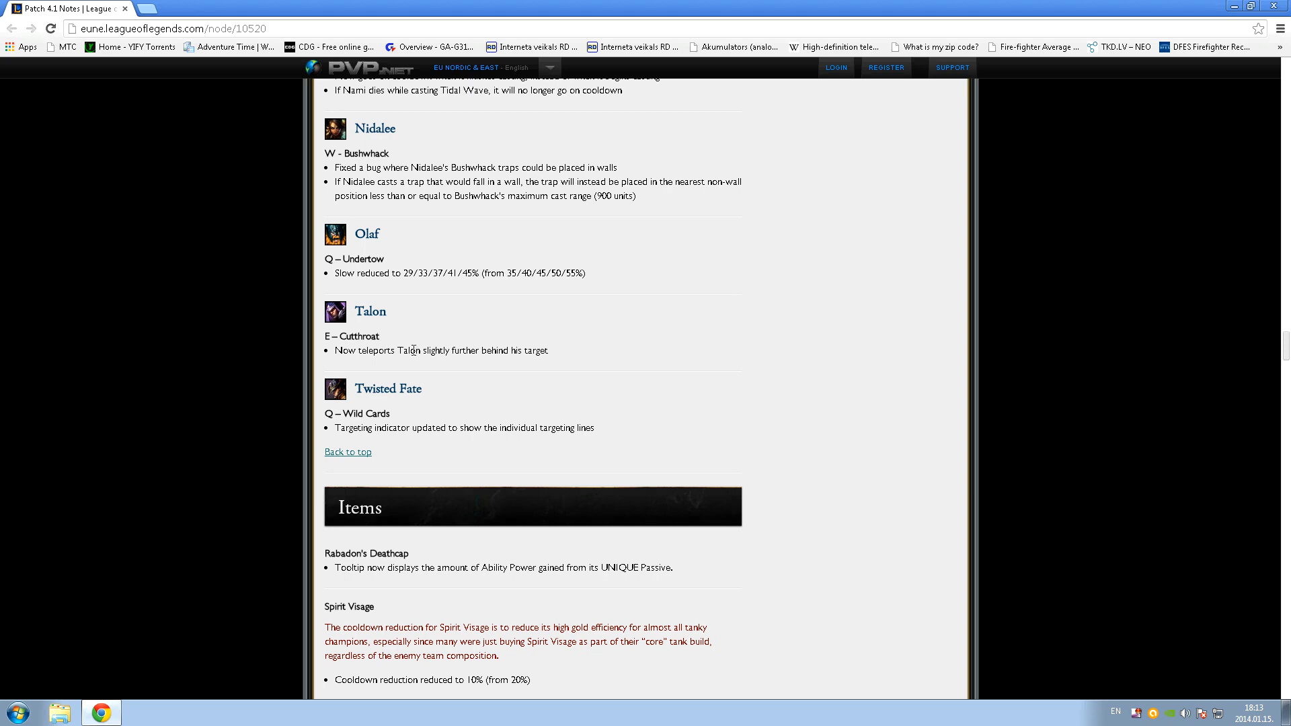
scroll(down, 3)
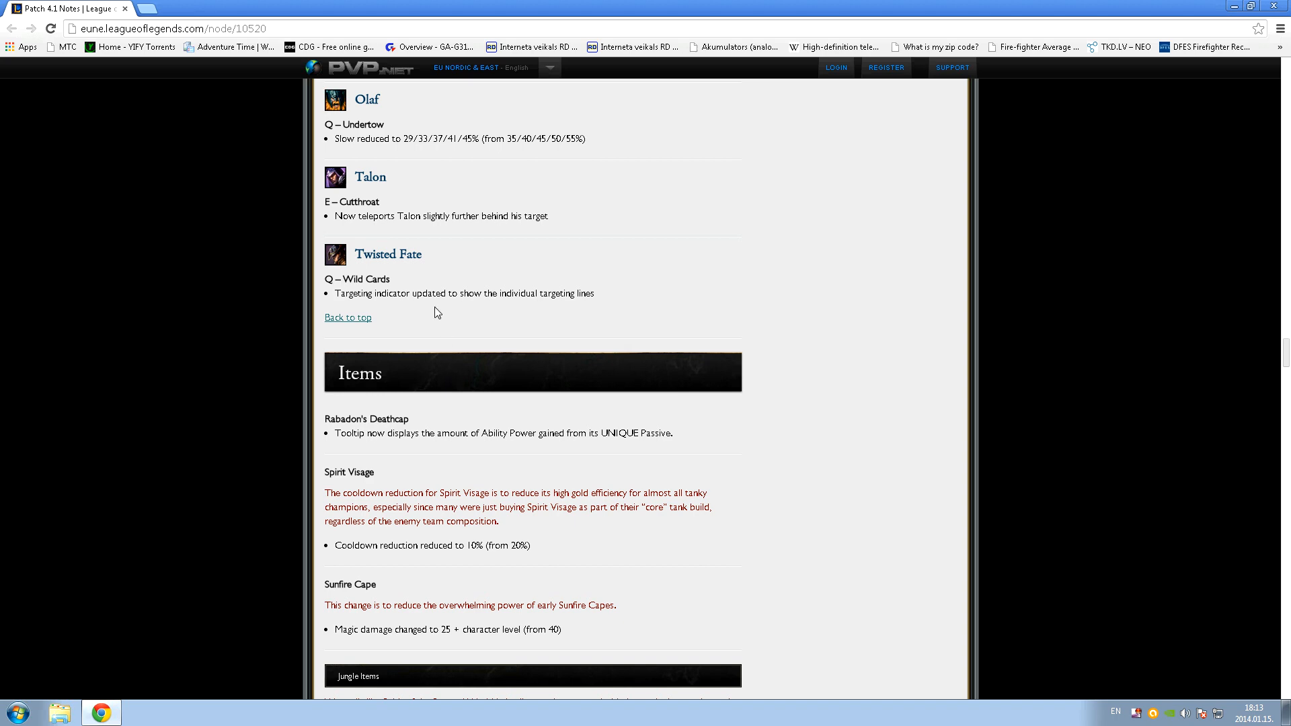
scroll(down, 3)
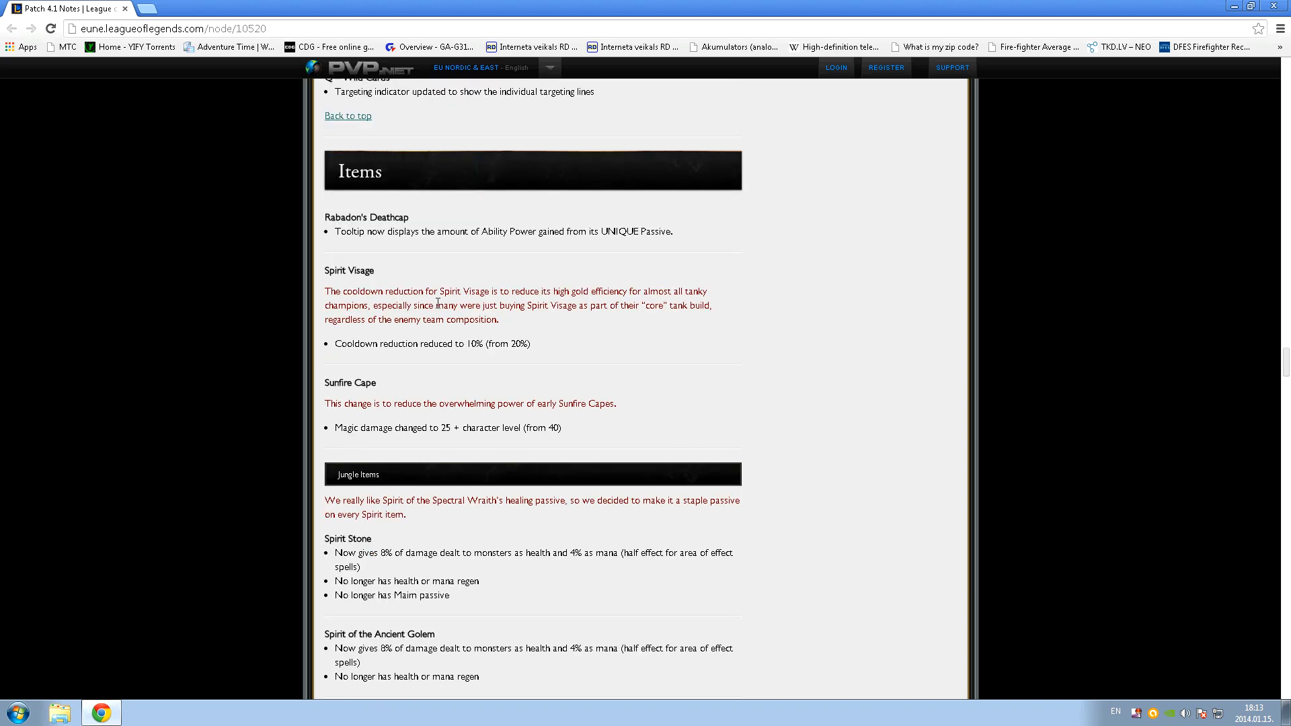
scroll(down, 3)
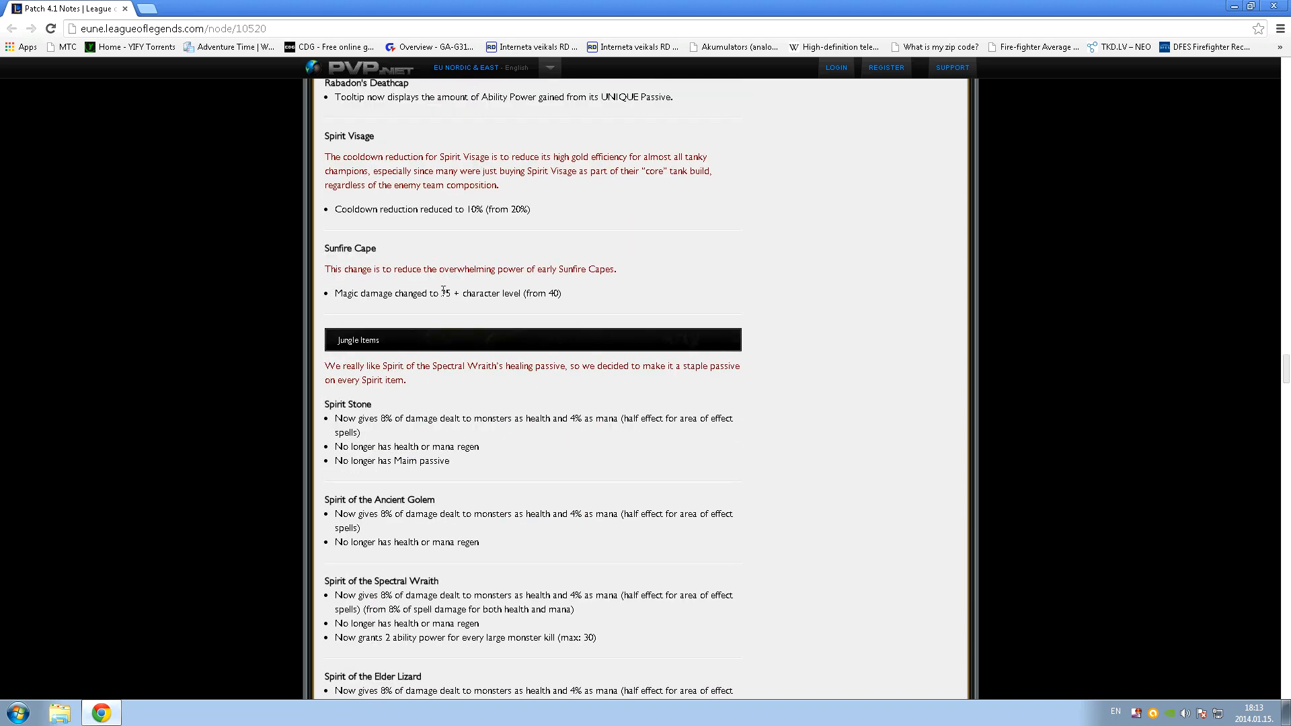
- Scroll past the jungle items, clear a text highlight, and reach the Summoner's Rift turret changes
scroll(down, 3)
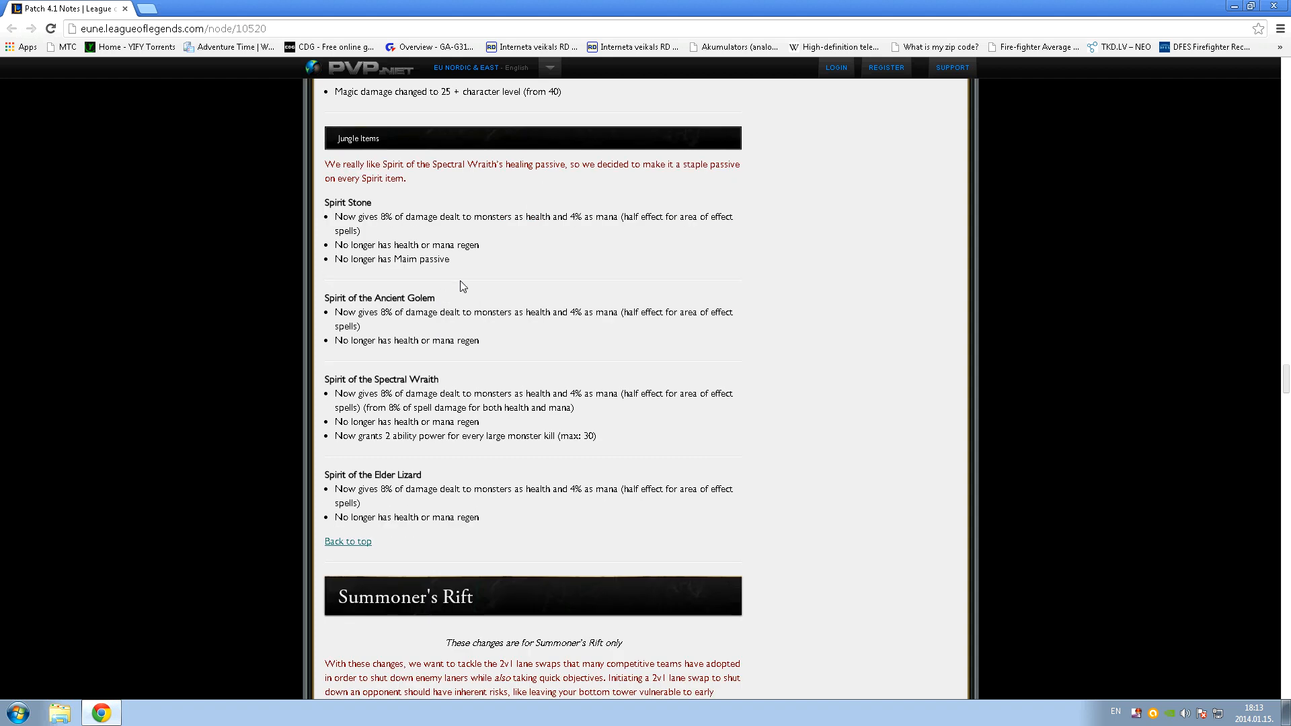
mouse_move(437, 501)
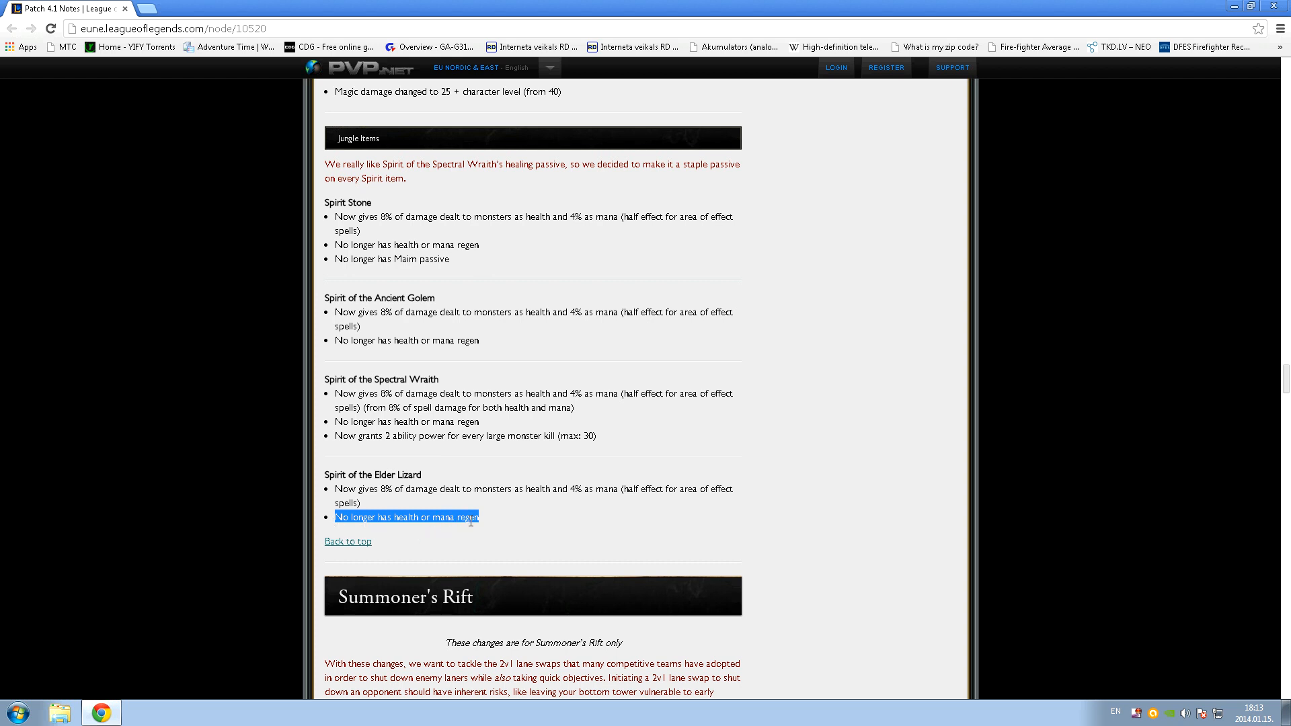
mouse_move(520, 528)
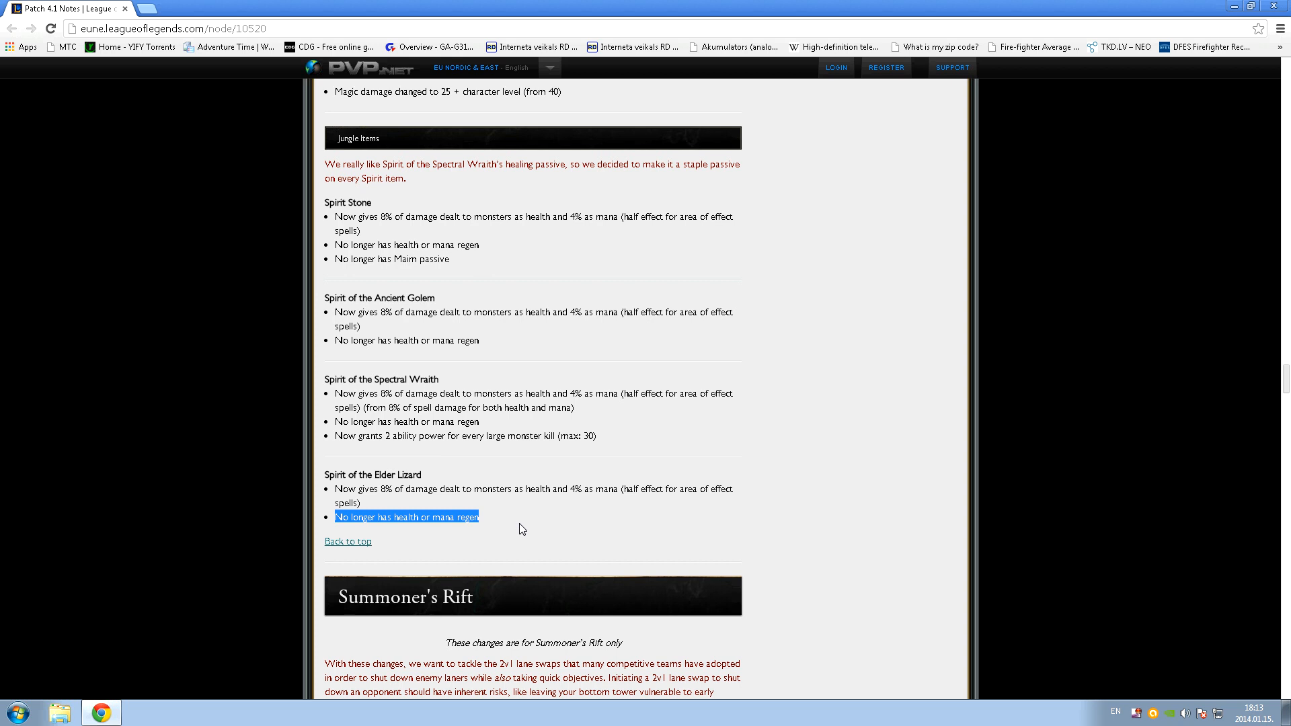
click(520, 528)
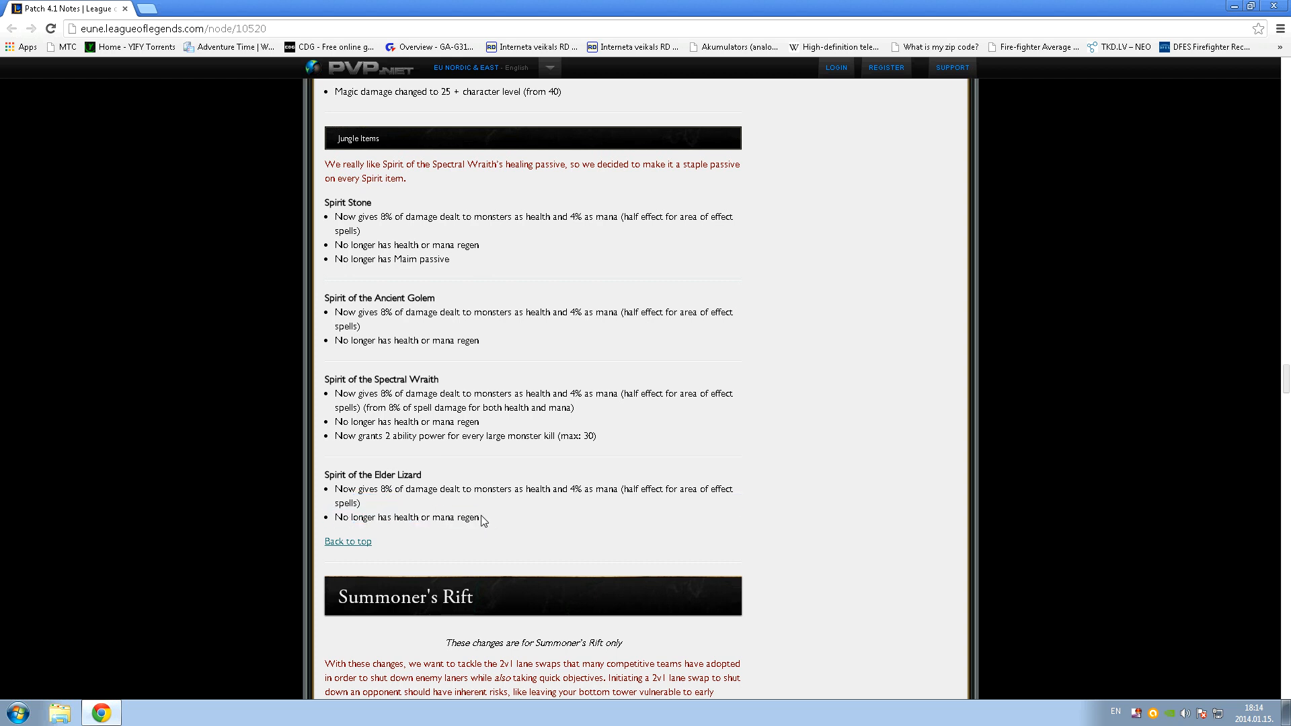
drag(482, 517, 346, 540)
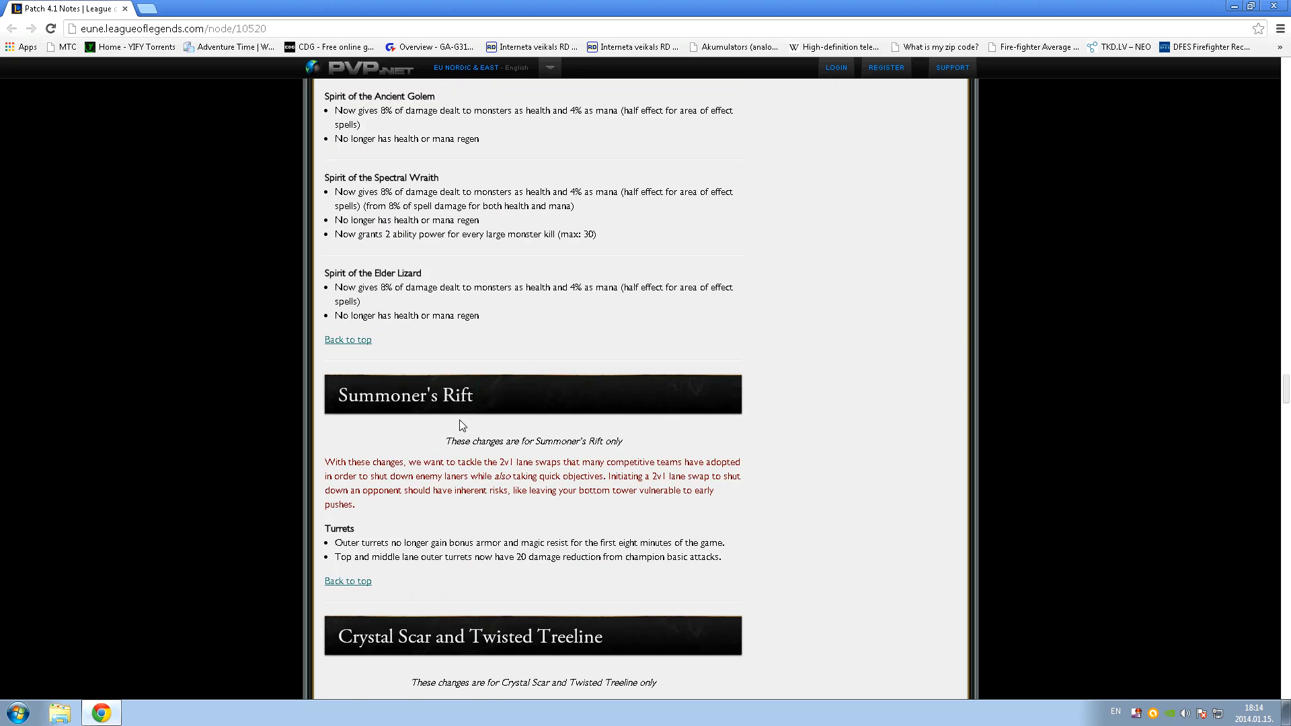
- Scroll past Crystal Scar and New Player Experience to the Discuss comments area
scroll(down, 3)
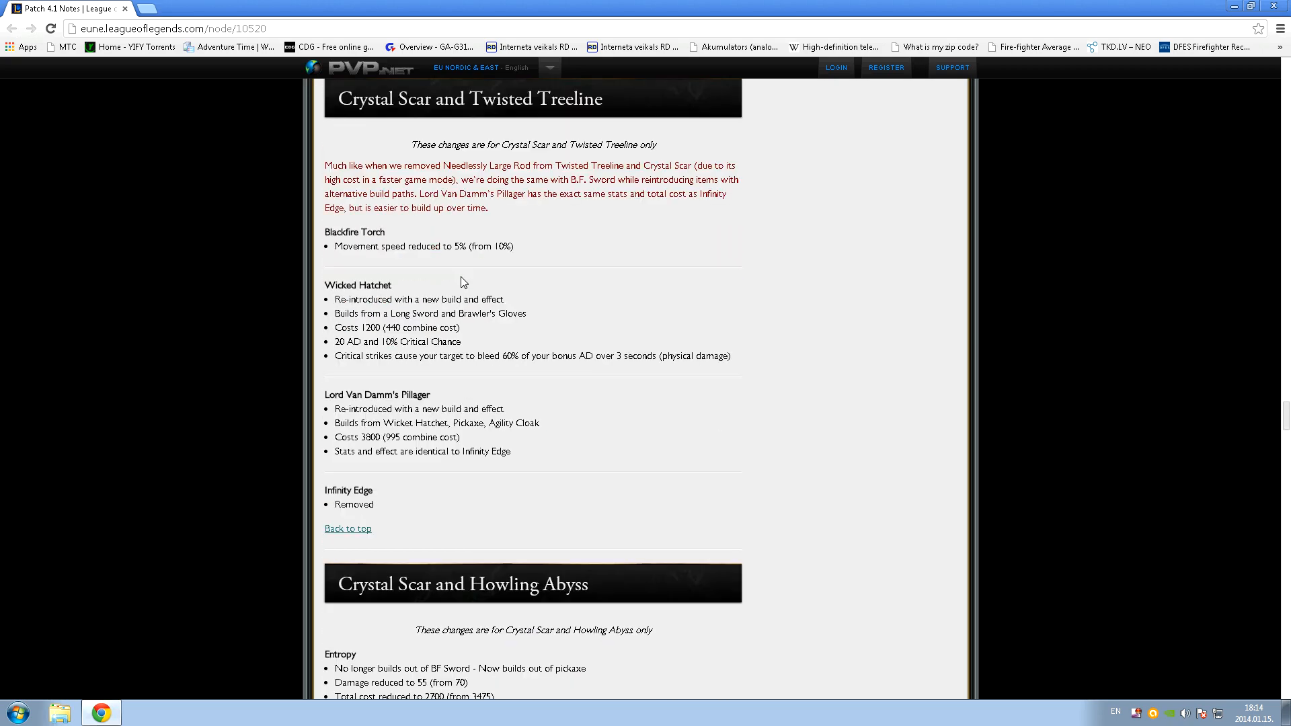
scroll(down, 3)
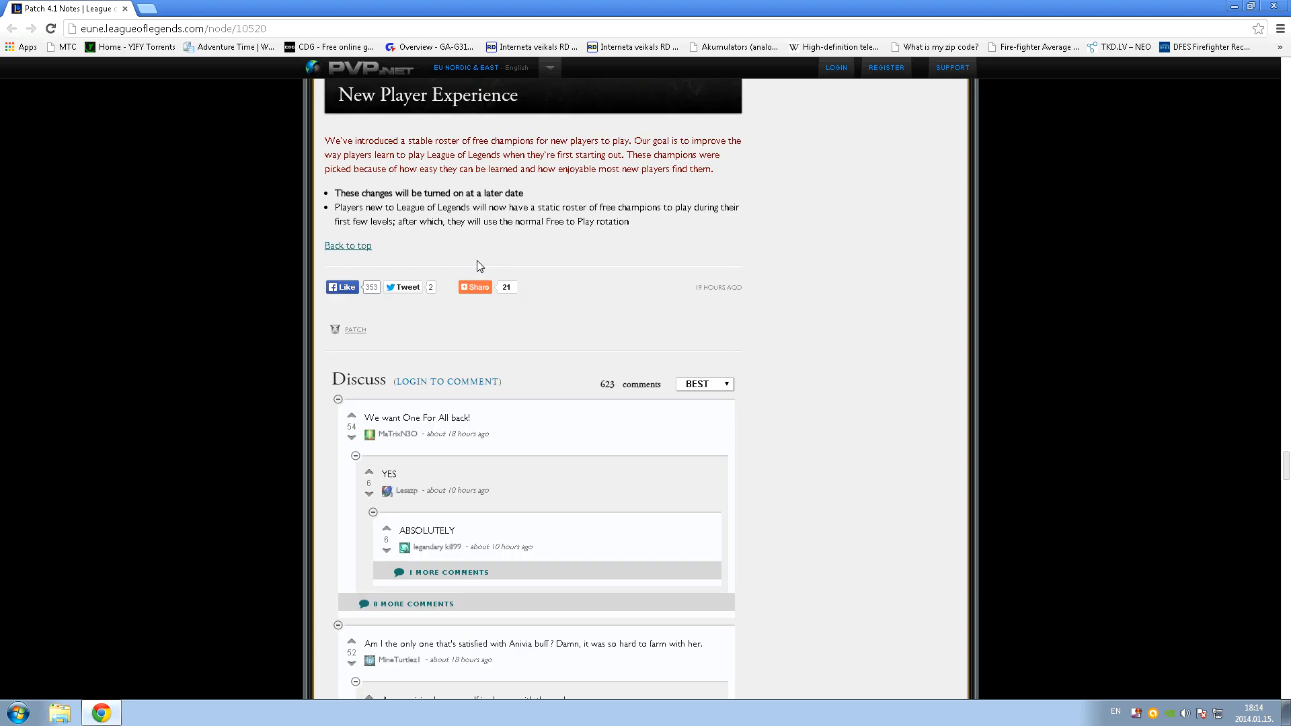
scroll(down, 3)
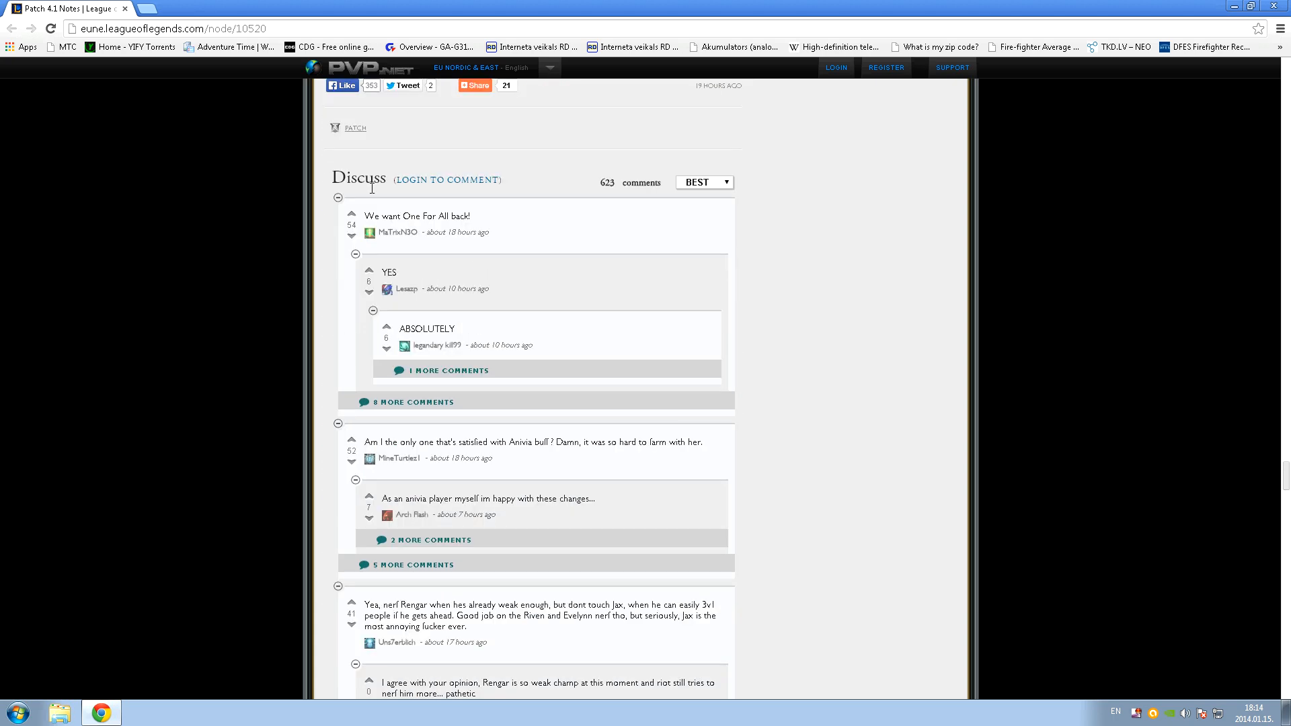